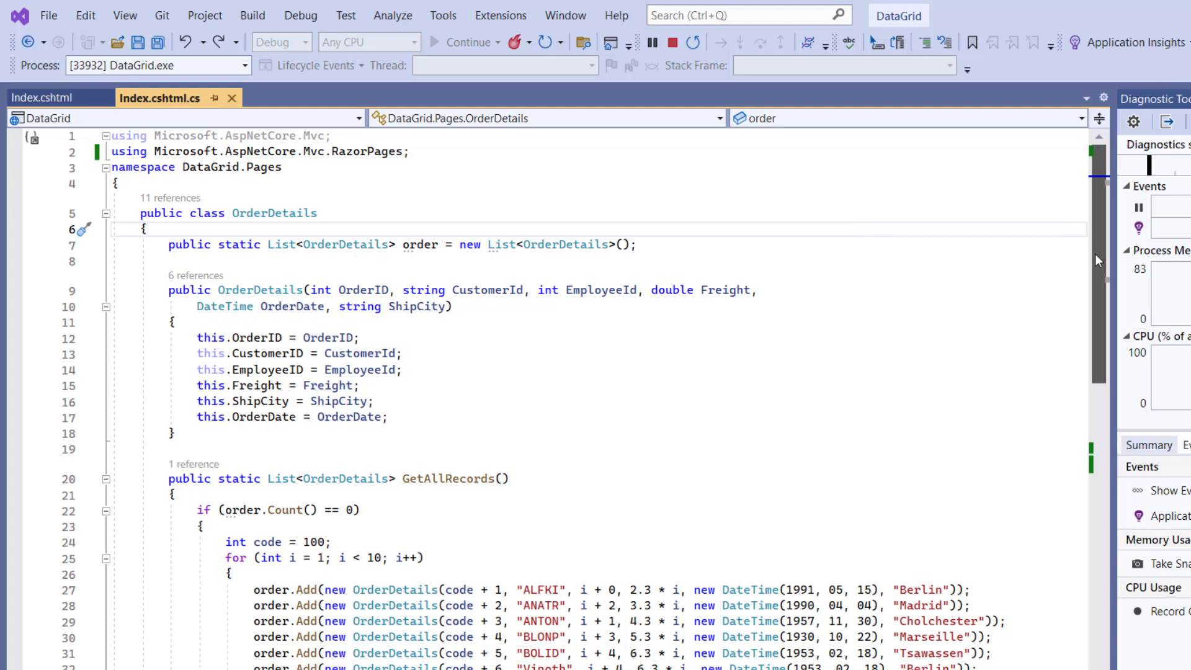
- Scroll down through Index.cshtml.cs to the OrderDetails class
scroll(down, 3)
text(using System)
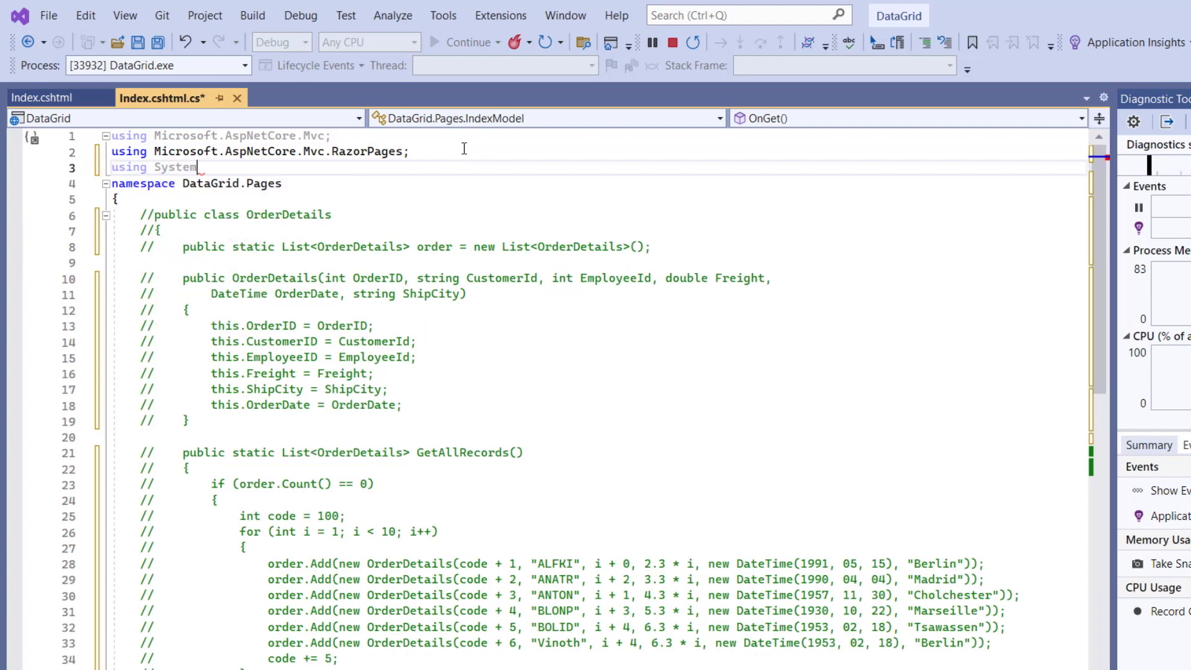
- Complete 'using System.Dynamic;' and declare static List<ExpandoObject> ExpandoOrders initialised to a new empty list
text(.Dynamic;)
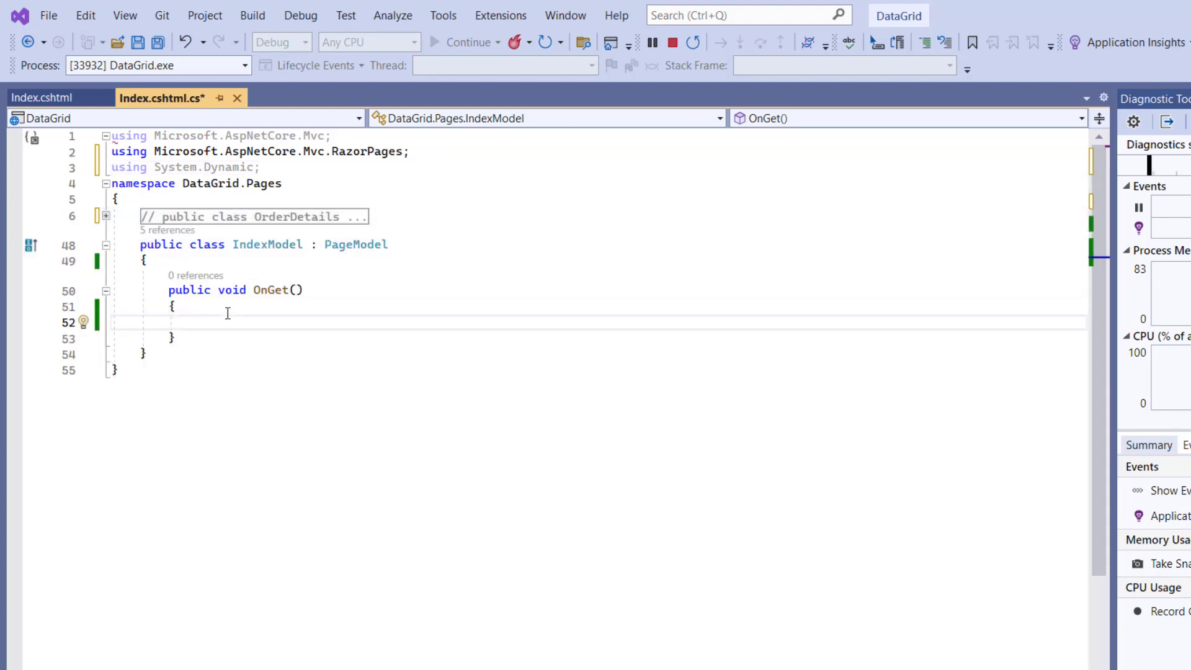
click(151, 260)
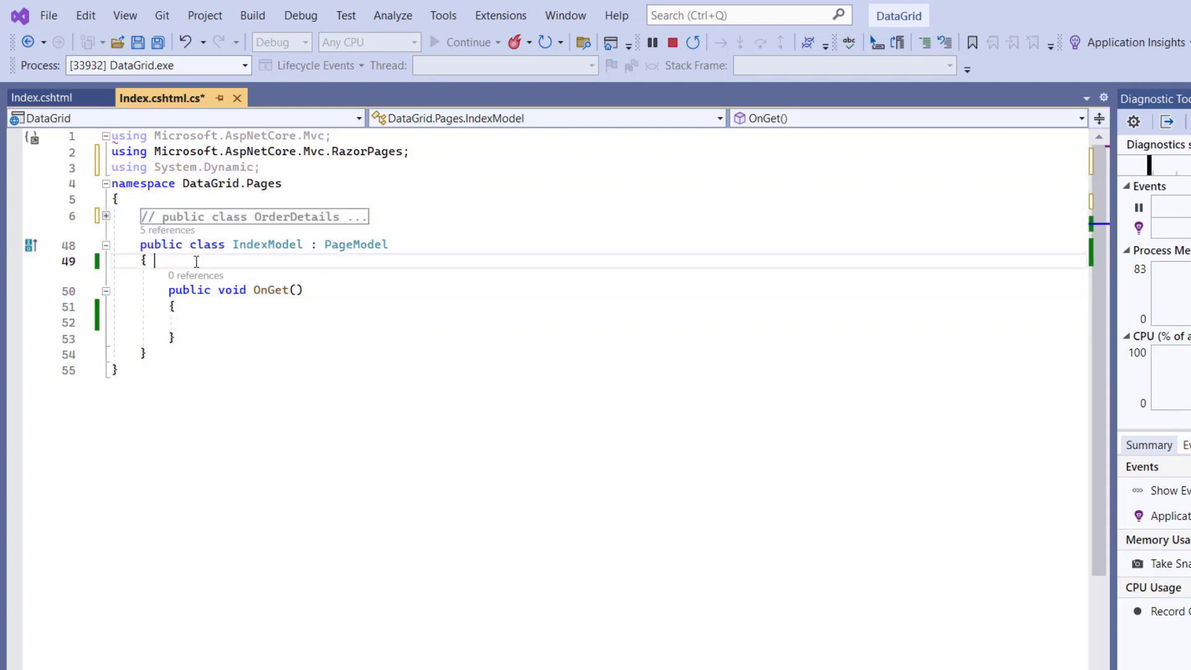
text(pub)
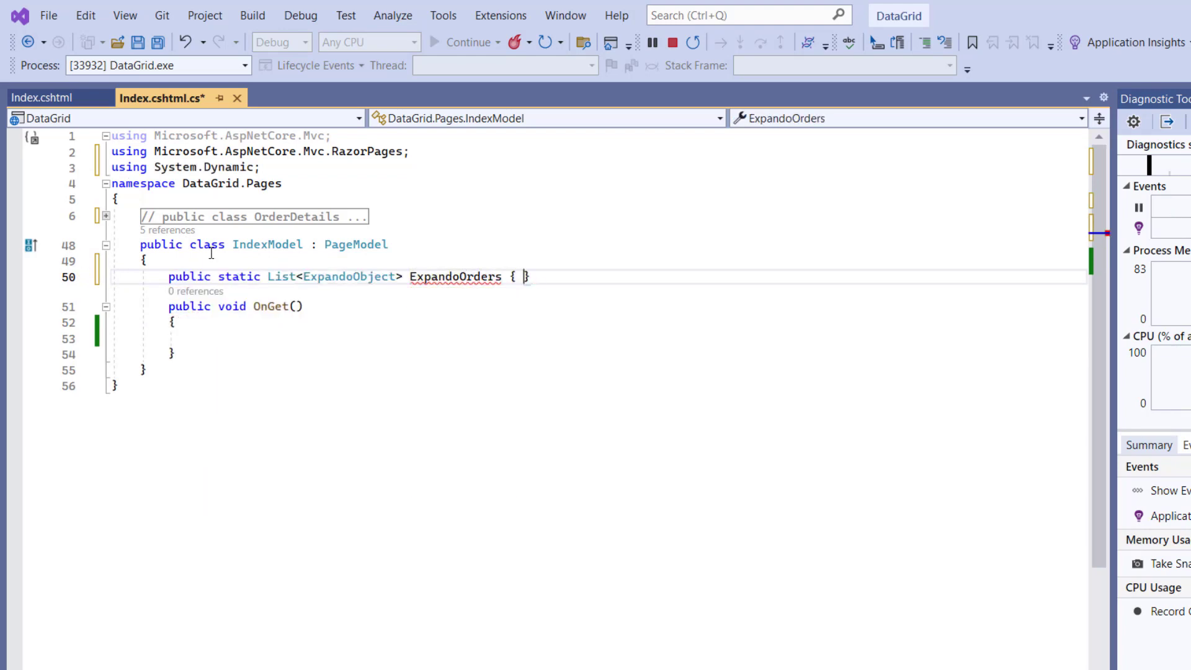
text(get; set; } = new List<ExpandoObject>();)
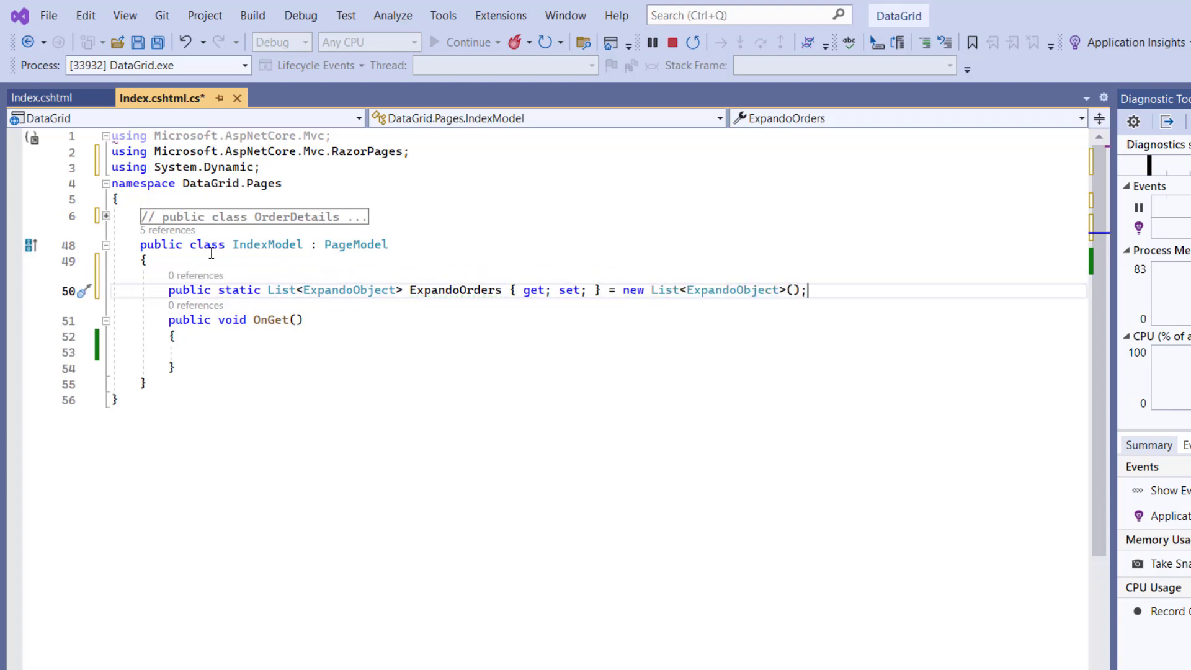
click(222, 351)
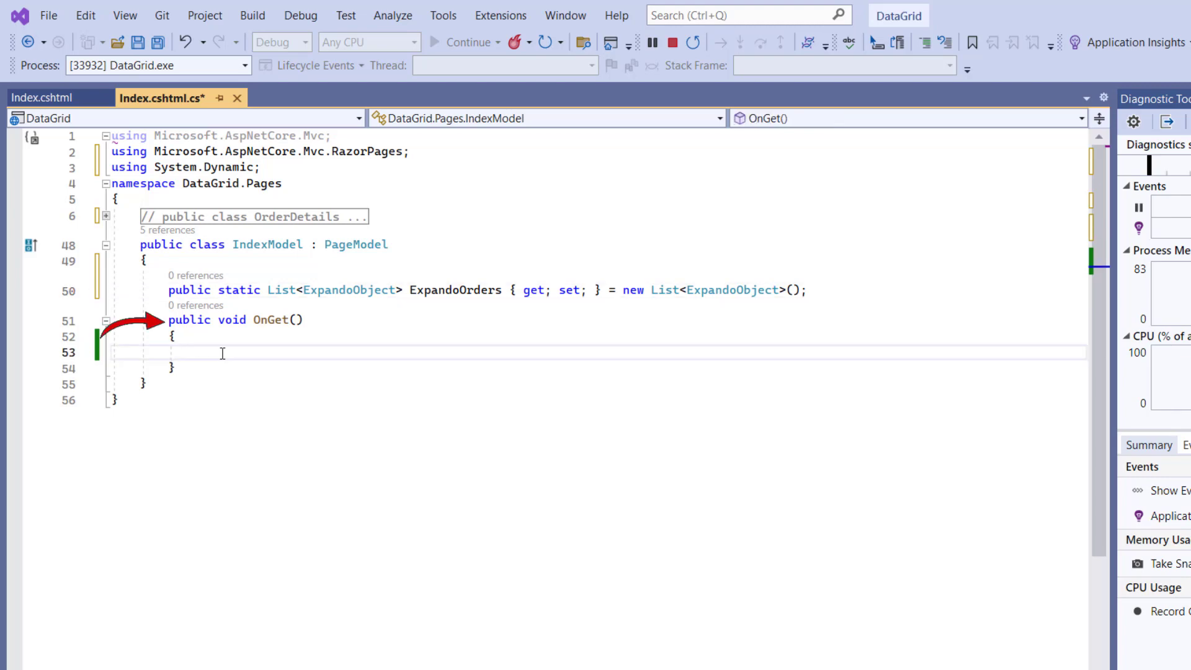
- Clear ExpandoOrders and build dynamic ExpandoObject orders from Enumerable.Range inside OnGet
text(ExpandoOrders.Clear();)
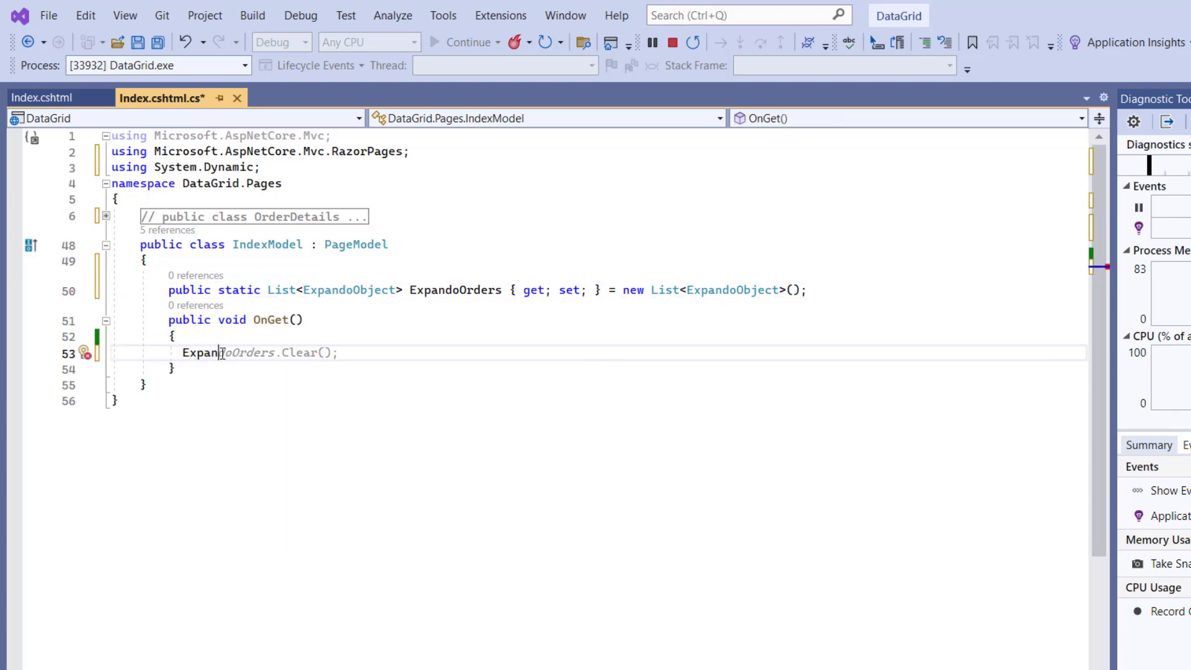
text(= e)
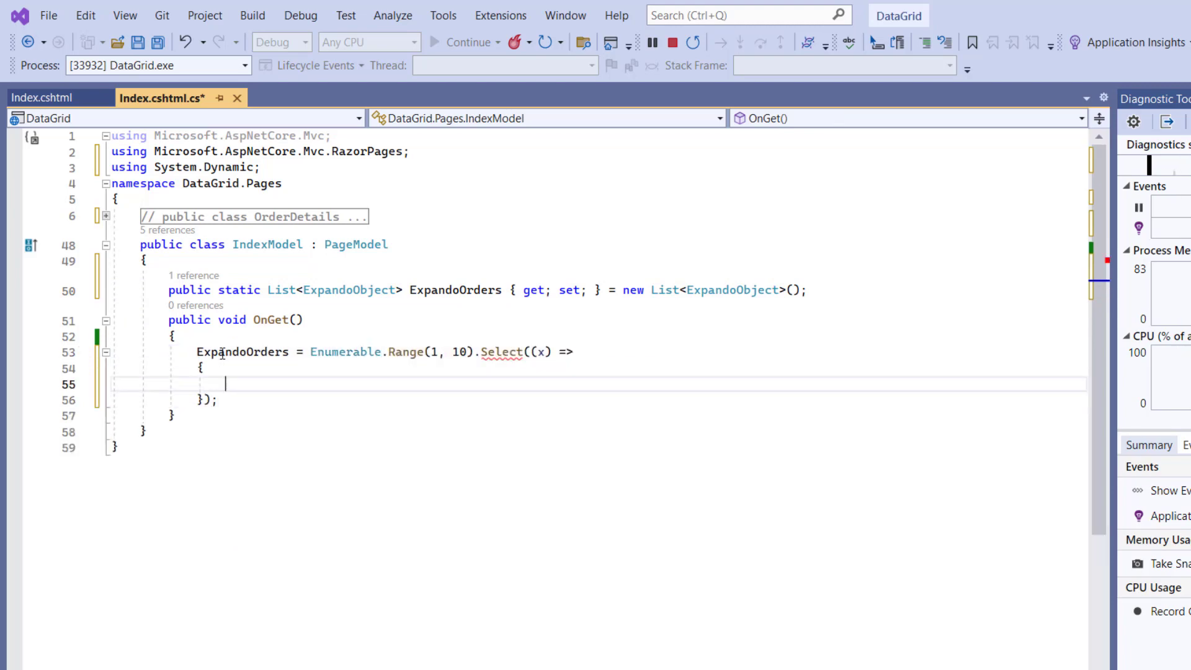
text(dynamic)
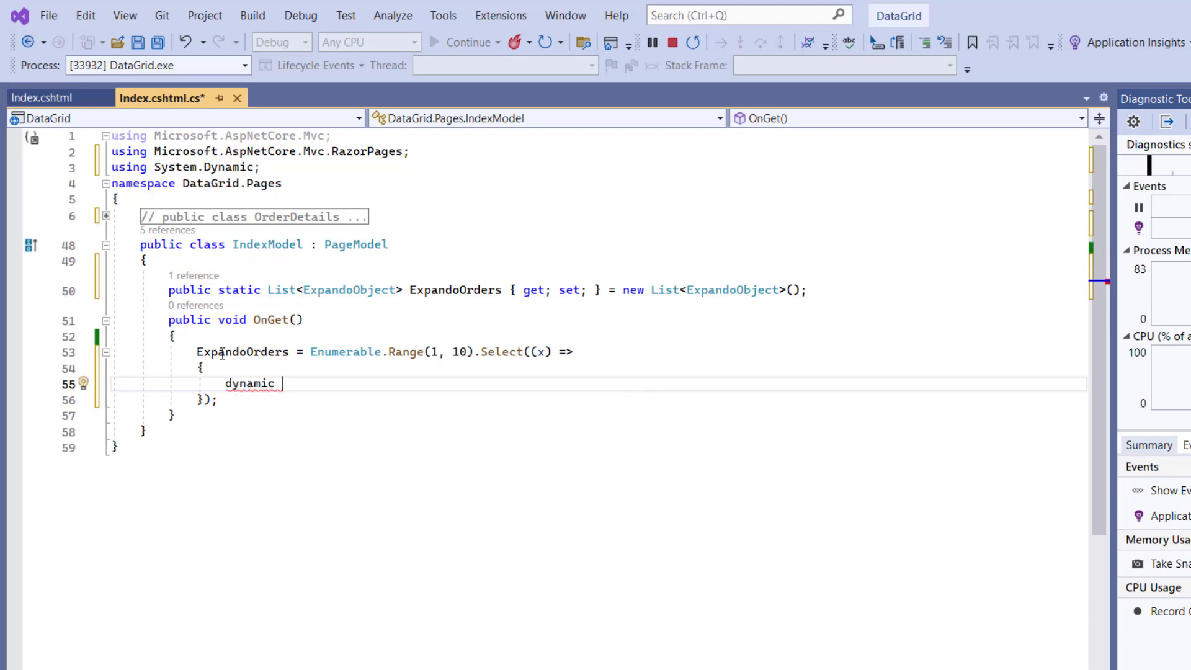
text(dynamic)
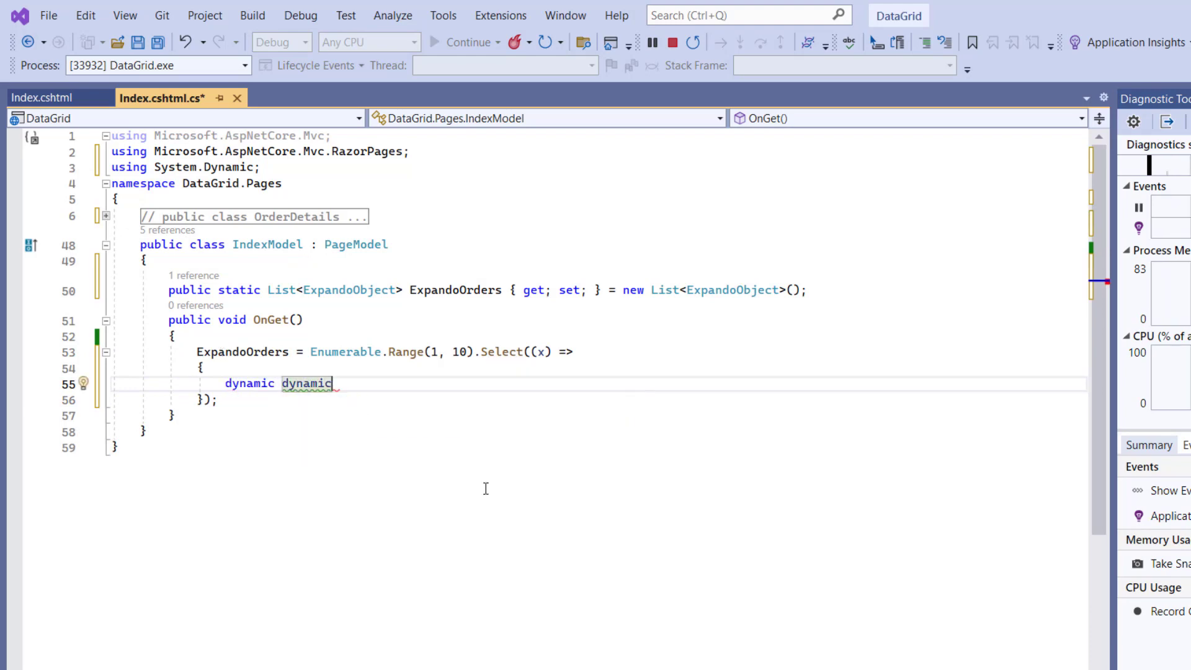
text(Obj =)
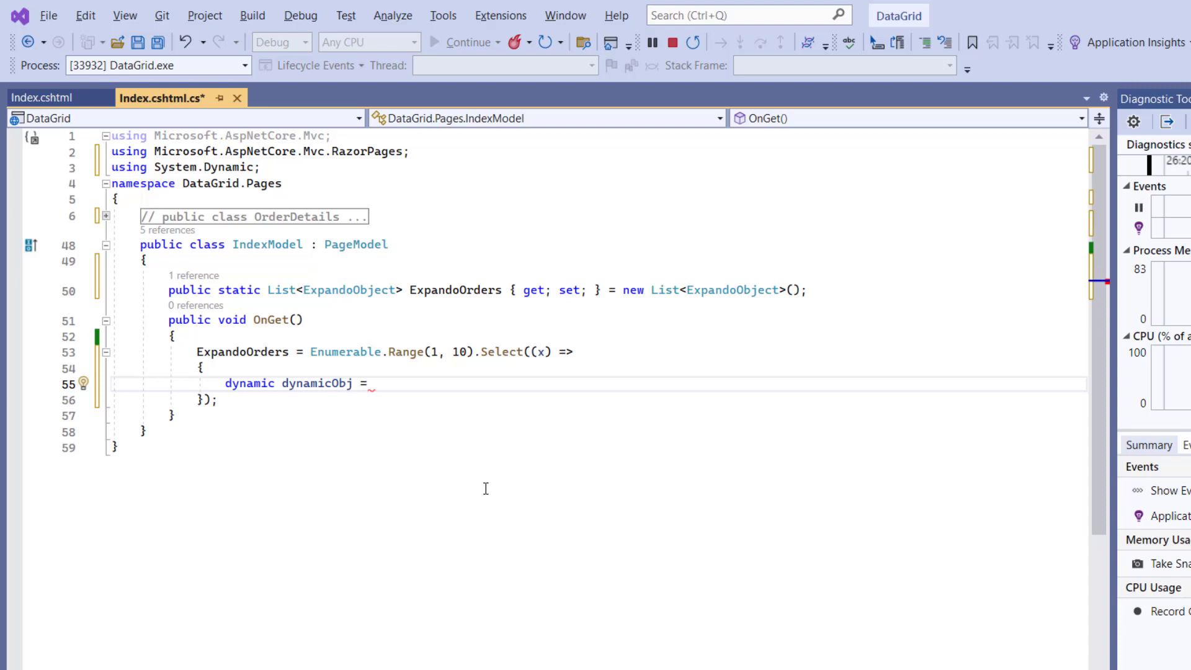
text(new ExpandoObject)
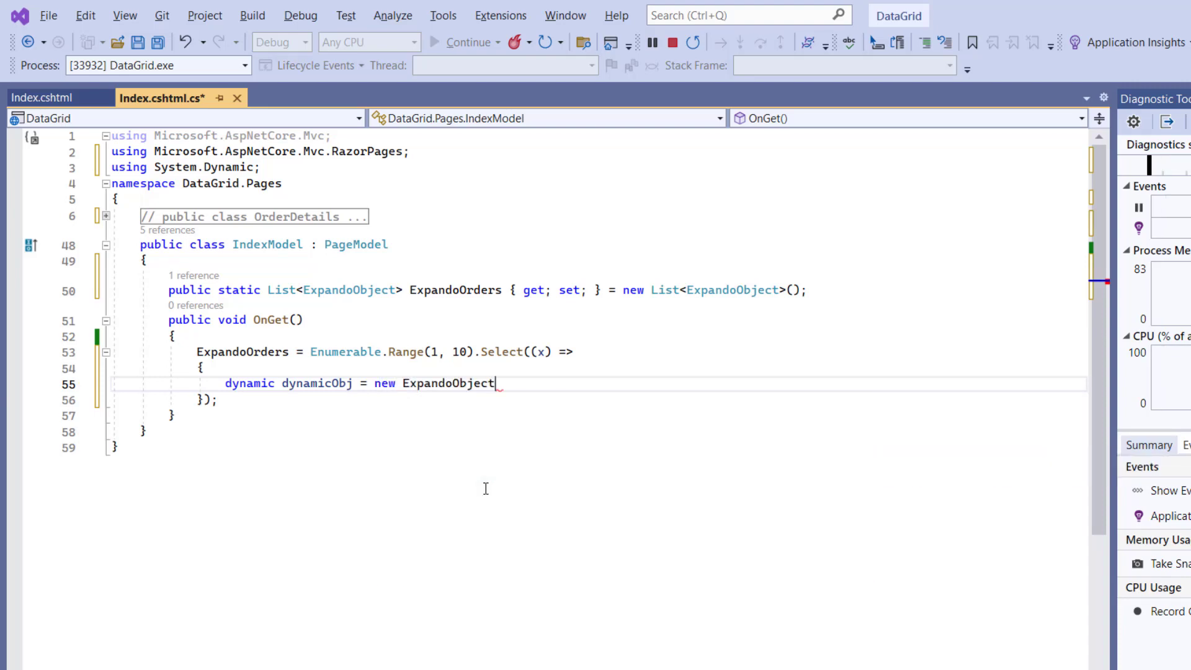
text(();)
click(600, 400)
text(.Cast<ExpandoObject>().)
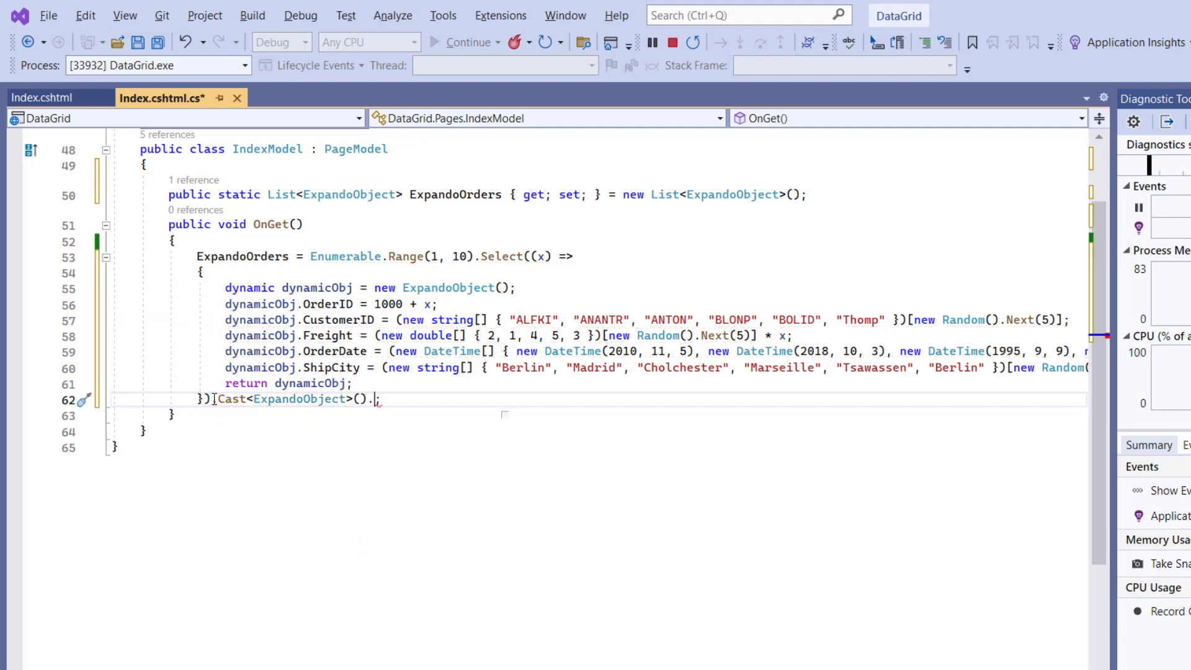
- Convert the selected orders to a list with ToList<ExpandoObject>()
text(ToList<ExpandoObject>()
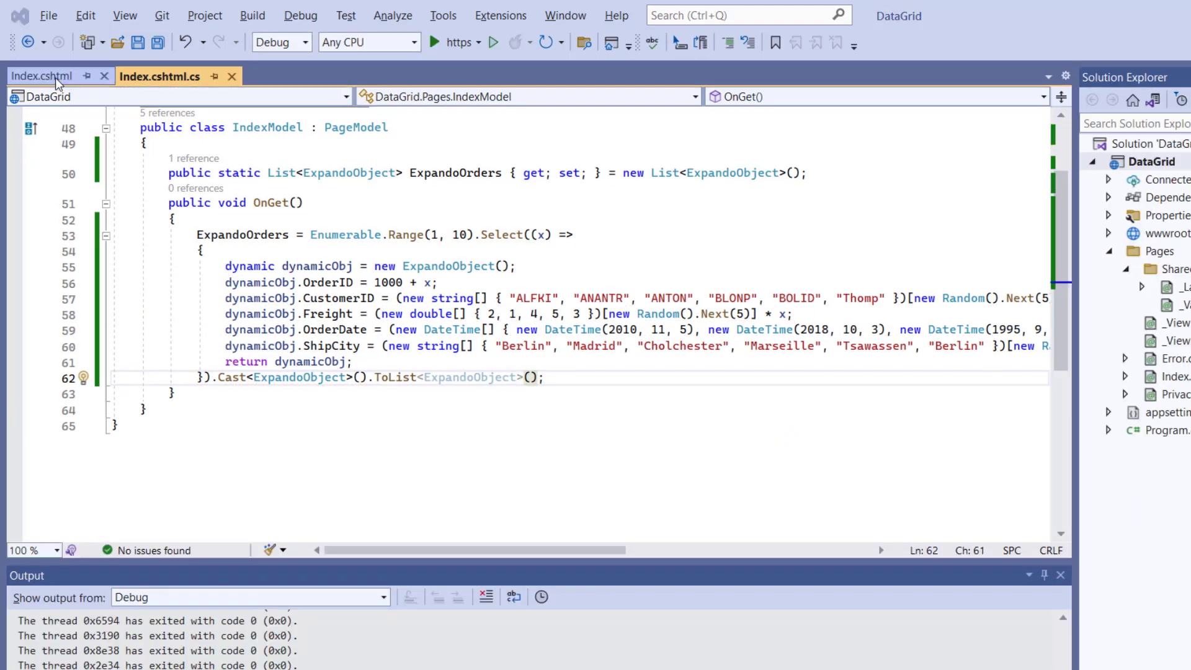
- In Index.cshtml, replace the grid dataSource with IndexModel.ExpandoOrders
click(41, 76)
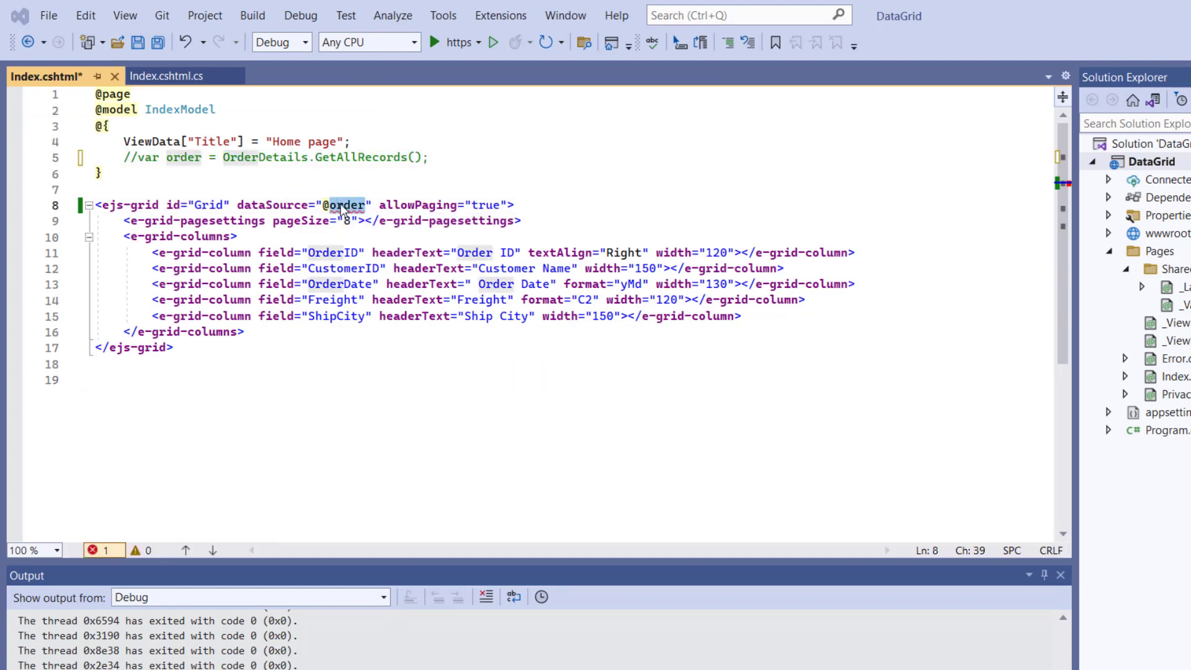
text(IndexM)
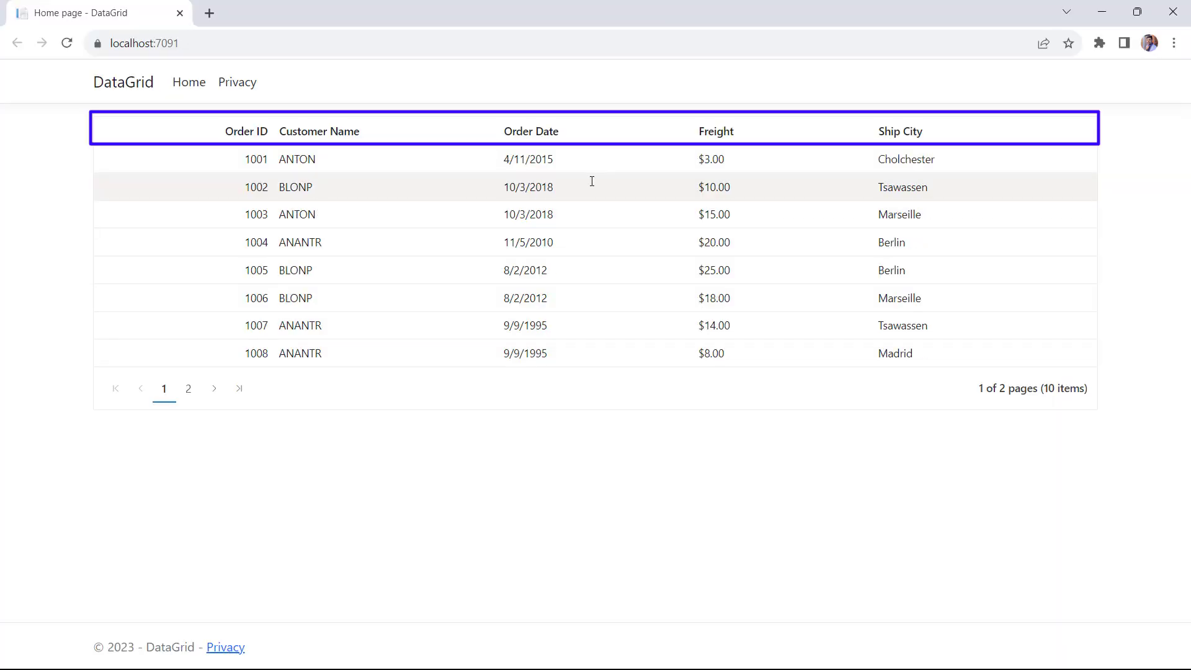
mouse_move(625, 447)
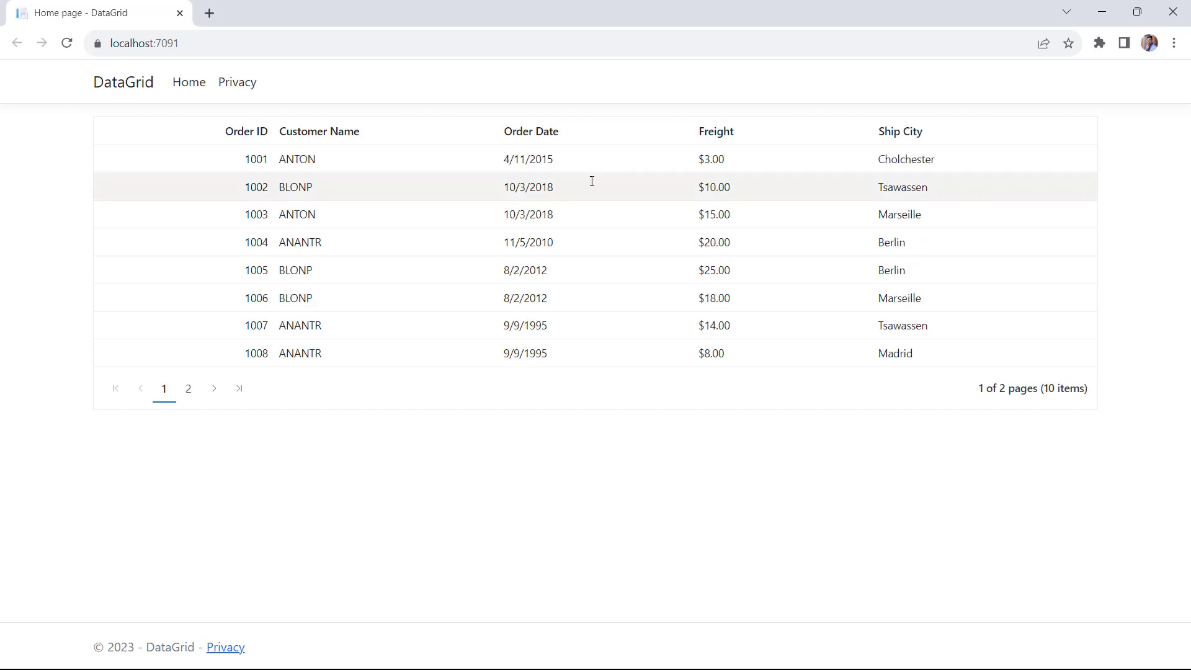
mouse_move(625, 446)
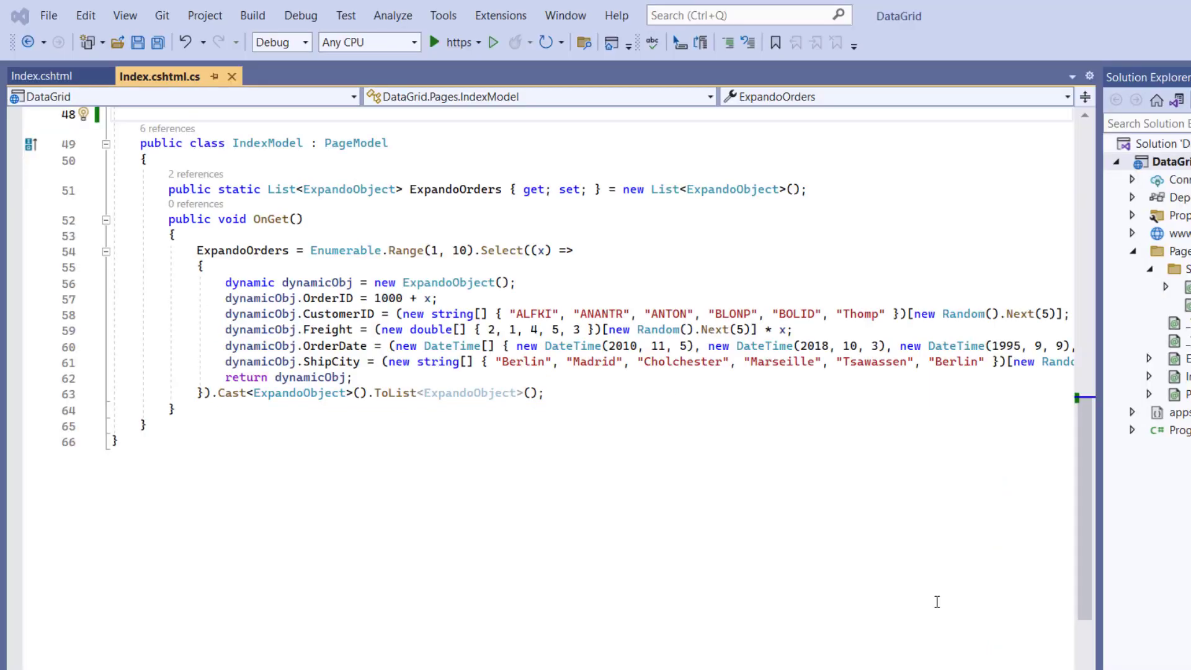
- Declare a public DynamicDictionary class inheriting from DynamicObject
text(P)
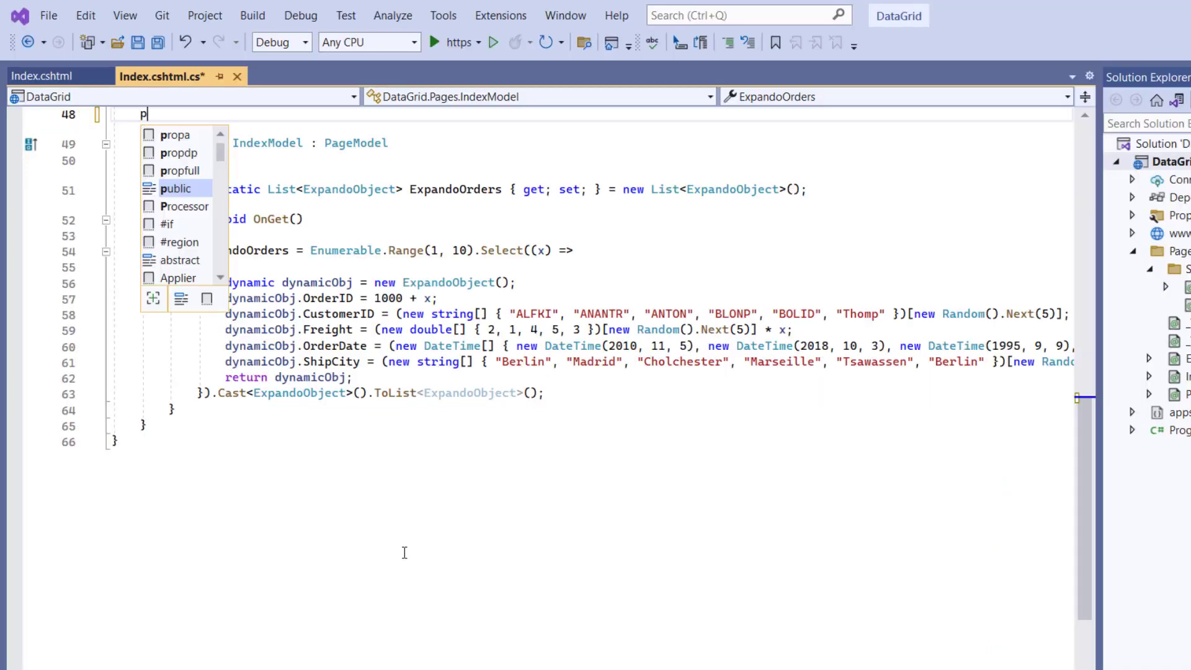
text(ublic class D)
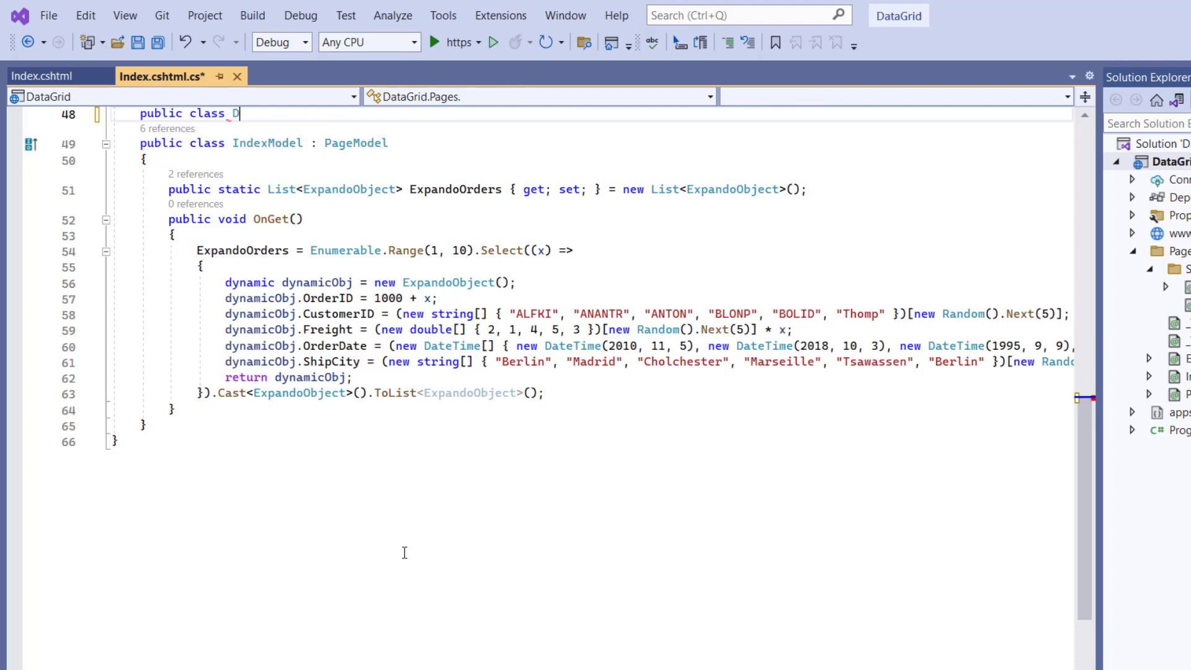
text(ynamicDict)
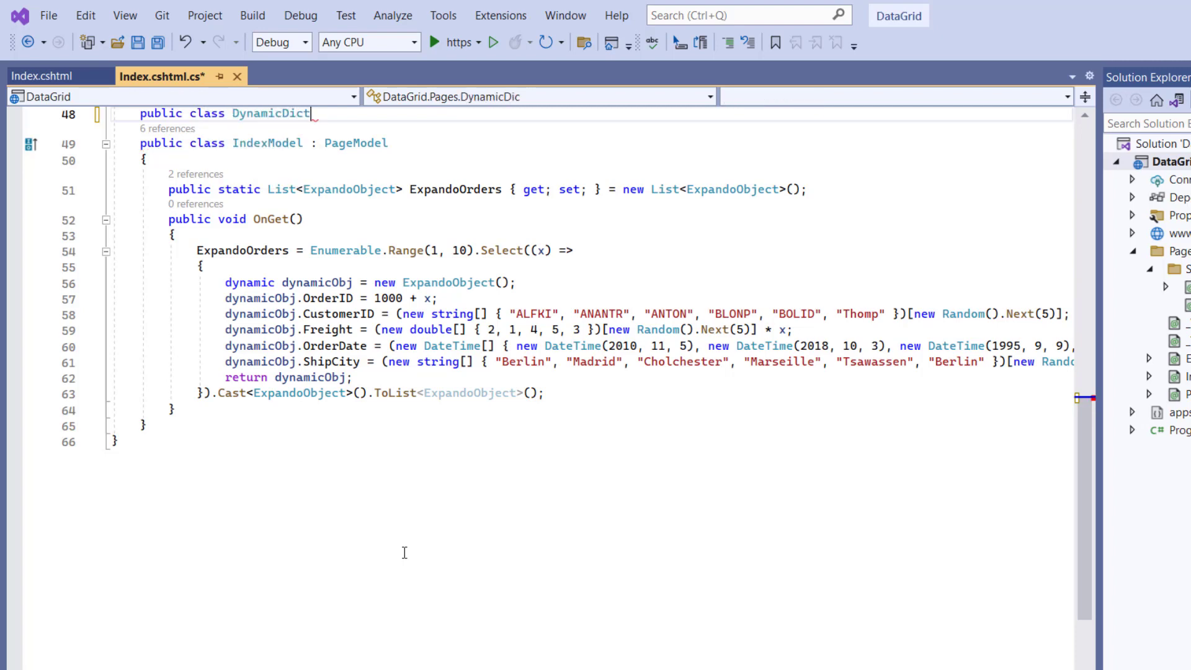
text(ionary :)
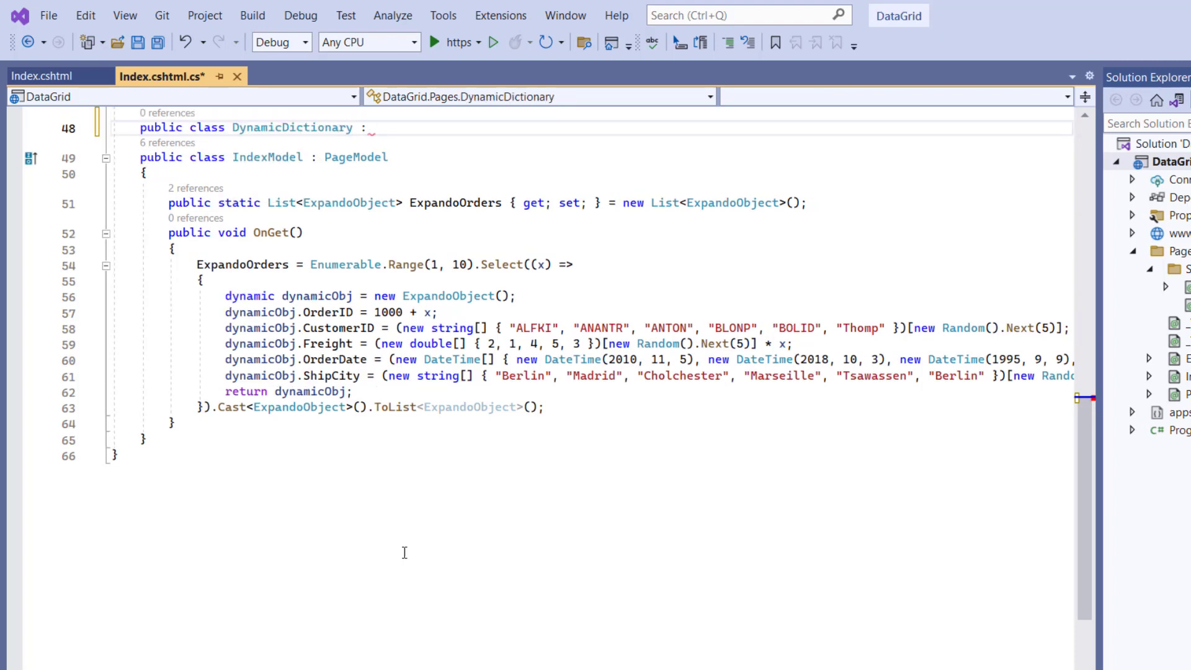
text(DynamicObject)
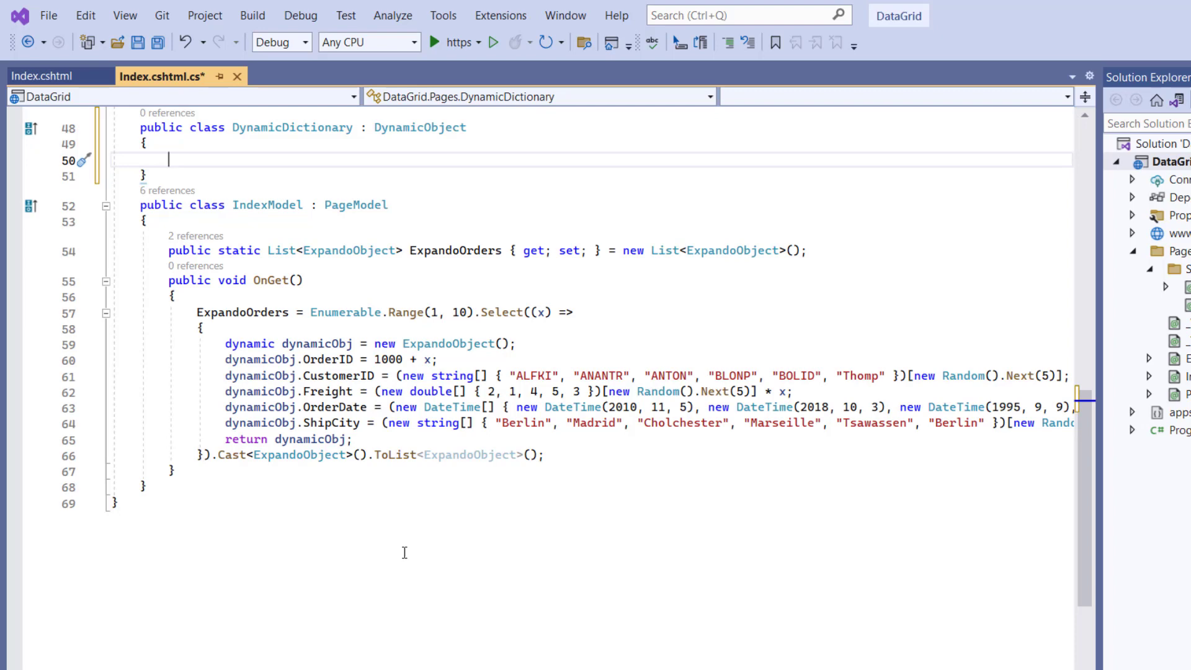
- Add a public Dictionary<string, object> OrderDictionary property initialised to a new dictionary
text(p)
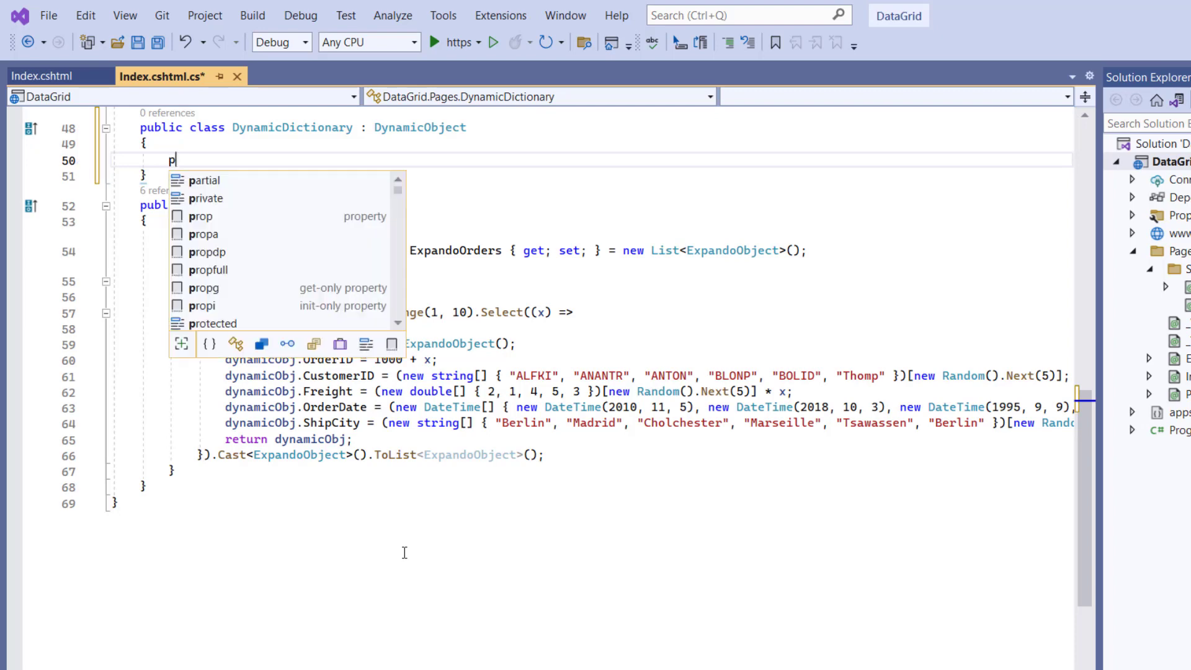
text(ublic Dictionary<string, object> O)
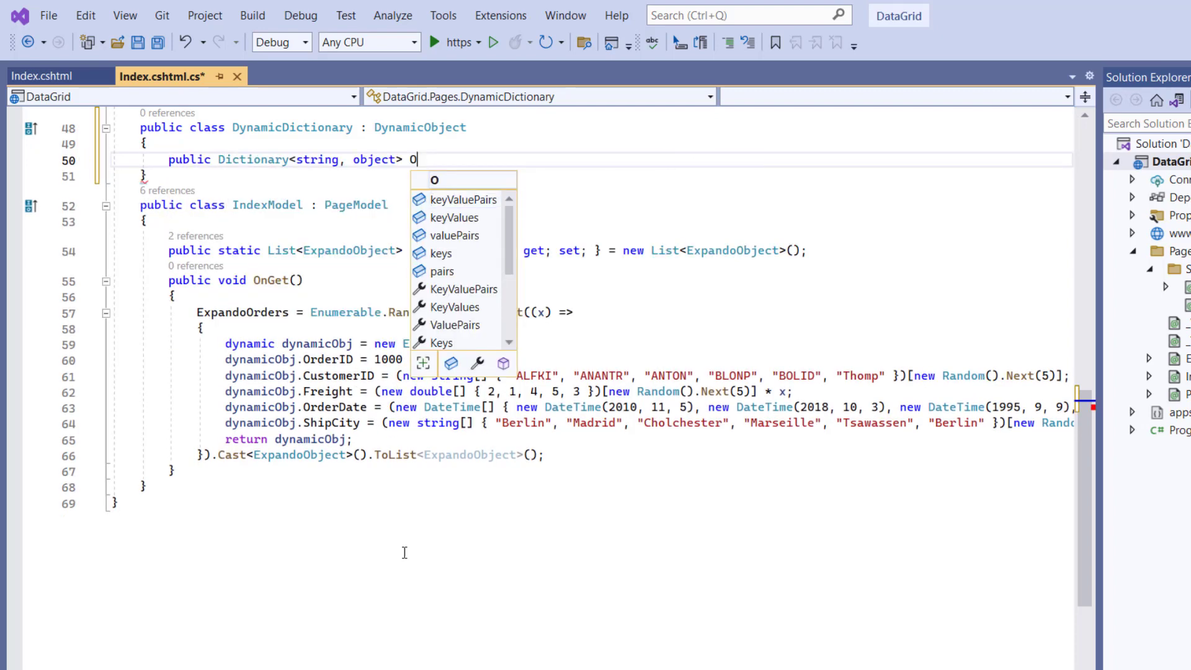
text(rderD)
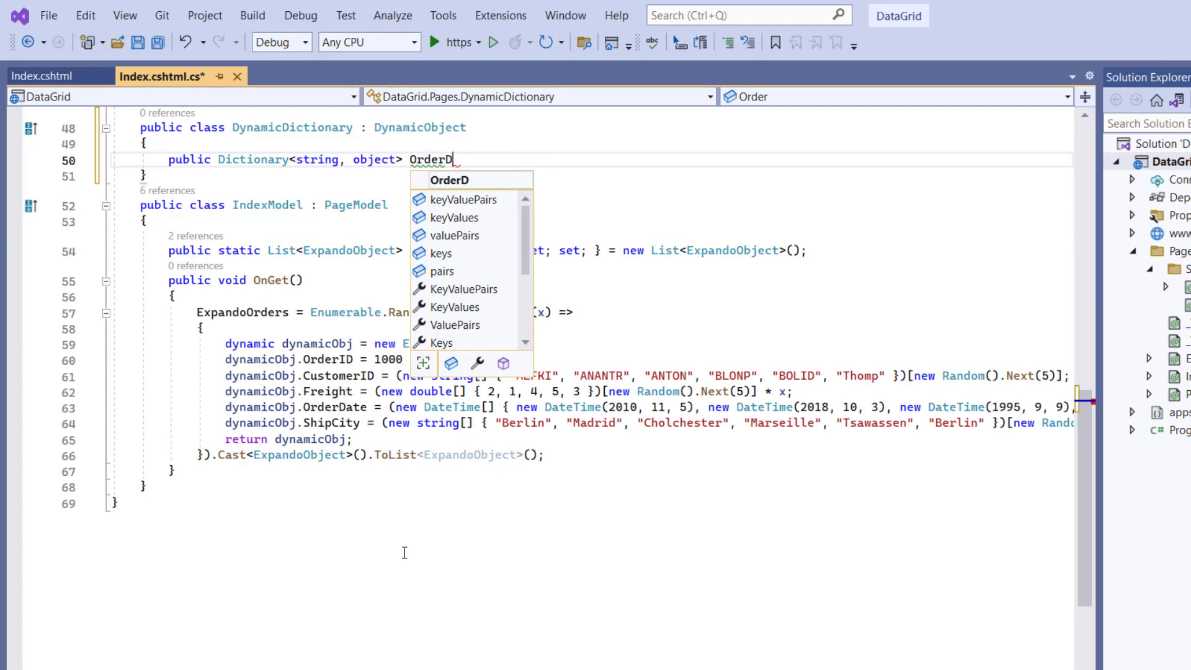
text(ictionary)
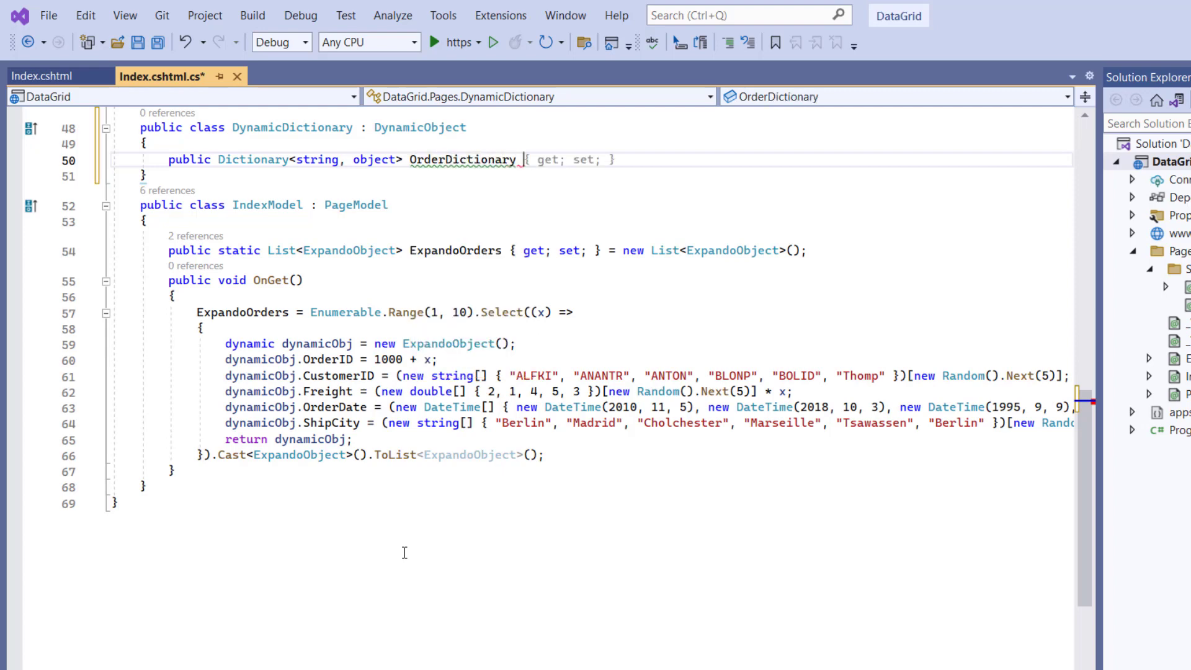
text(= new Dictionary<string, object>();)
text(public override bool TryGetMember(GetMemberBinder binder, out object? result)
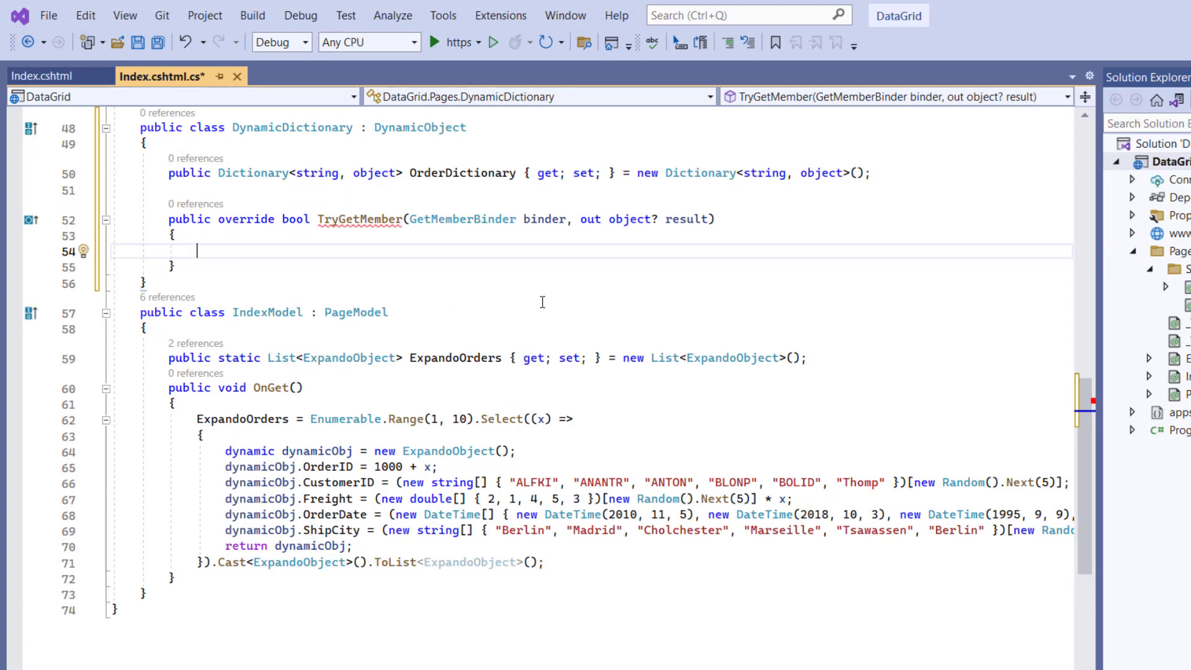
- In TryGetMember, read binder.Name and return OrderDictionary.TryGetValue(name, out result)
text(string n)
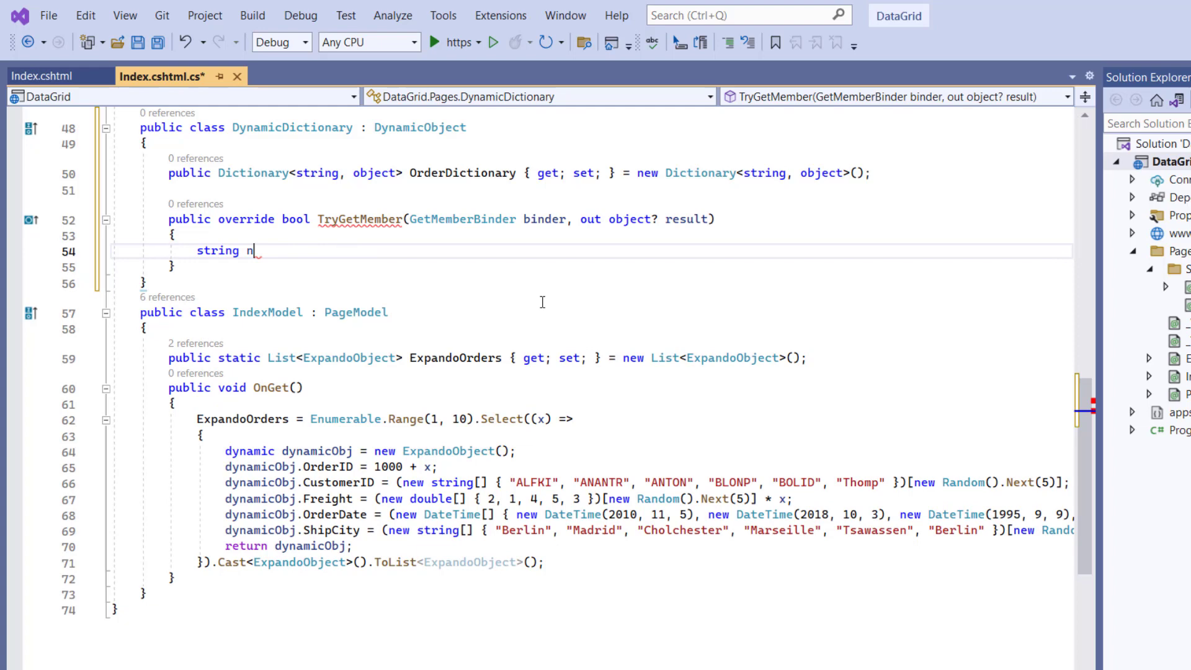
text(ame = binder.Name;)
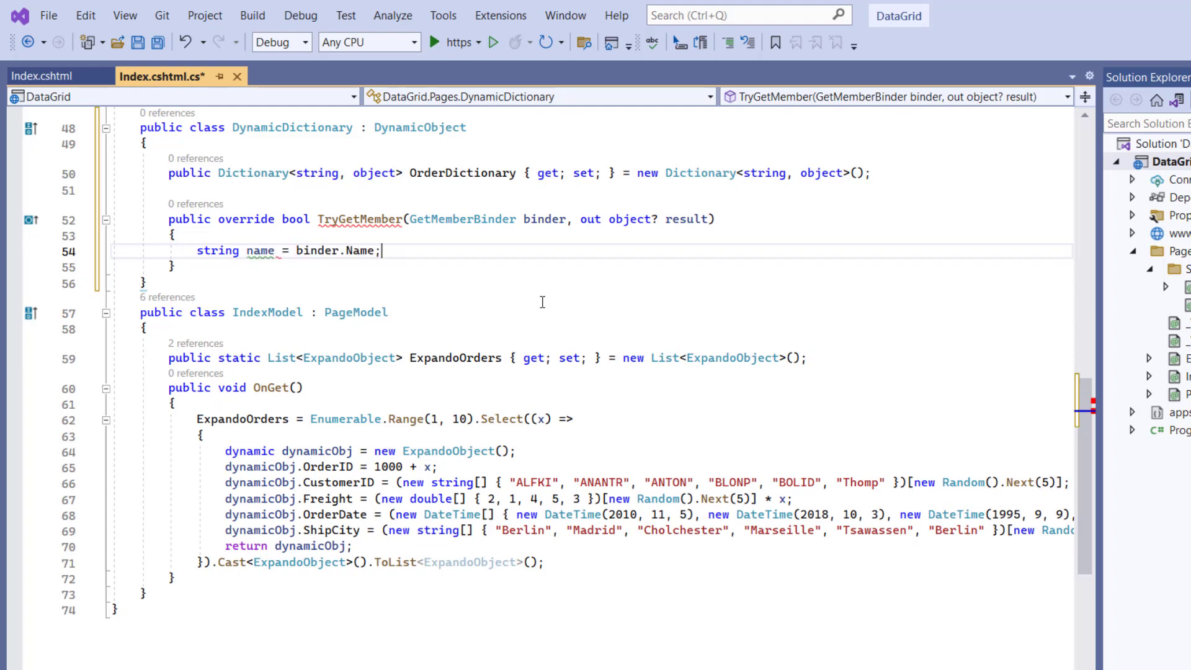
text(if (OrderDictionary.ContainsKey(name)) {)
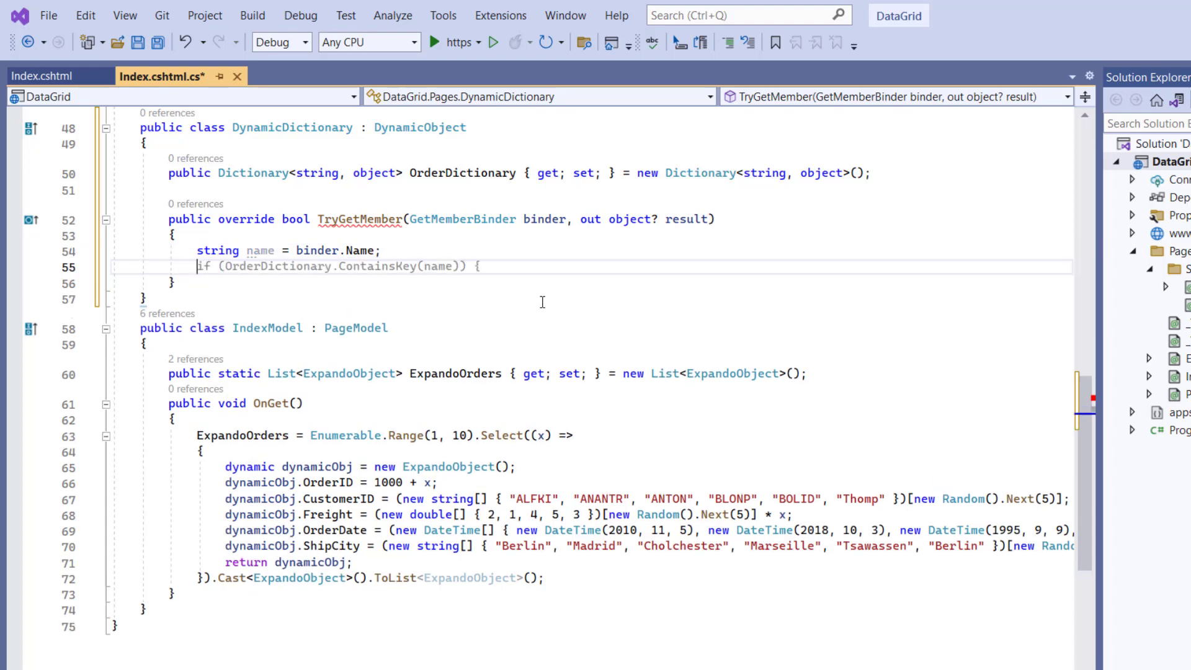
text(return)
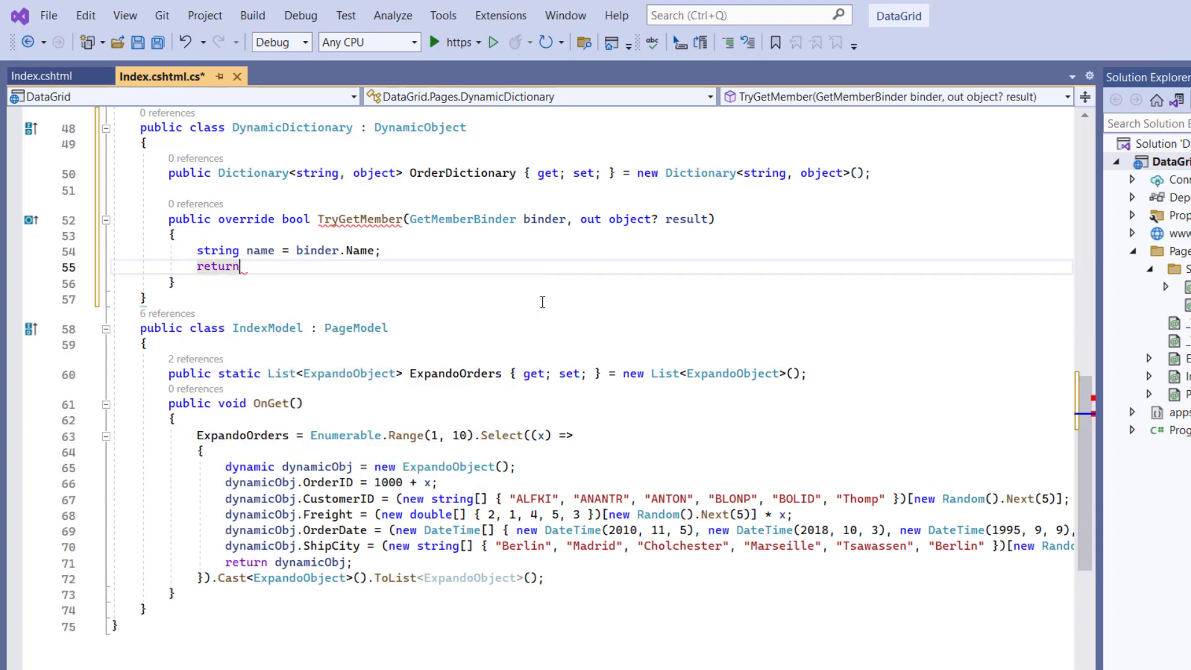
text(OrderDictionary.TryGetValue(name, out result);)
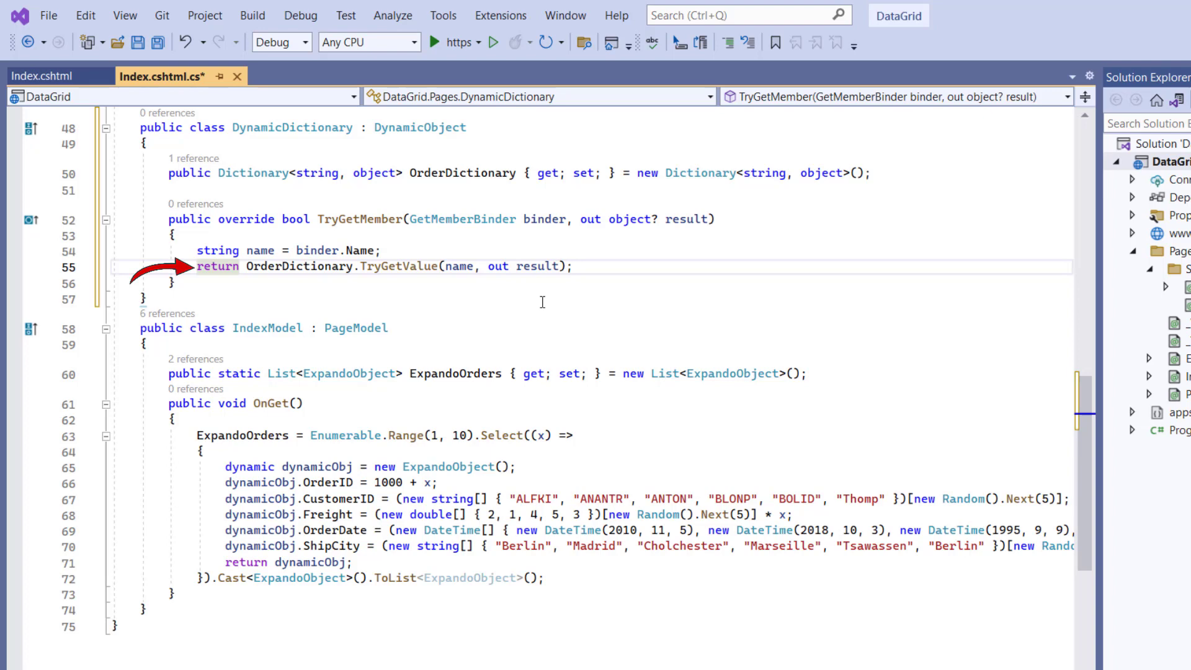
- Begin a new public override after TryGetMember
click(574, 267)
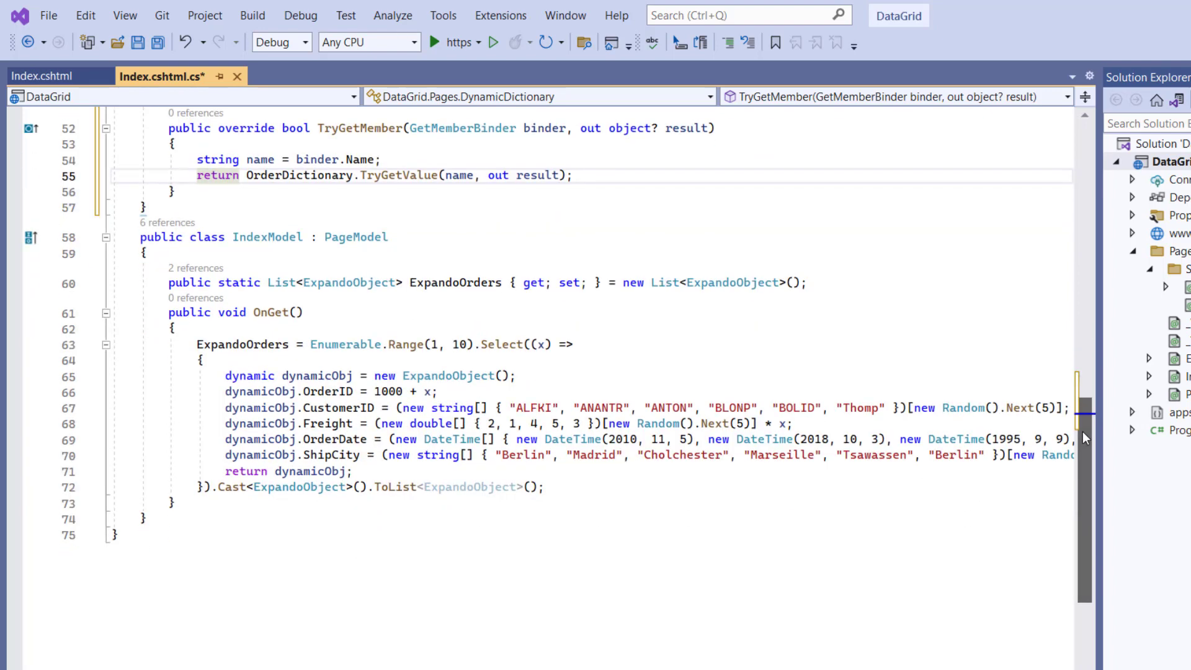
text(public override bool TryS)
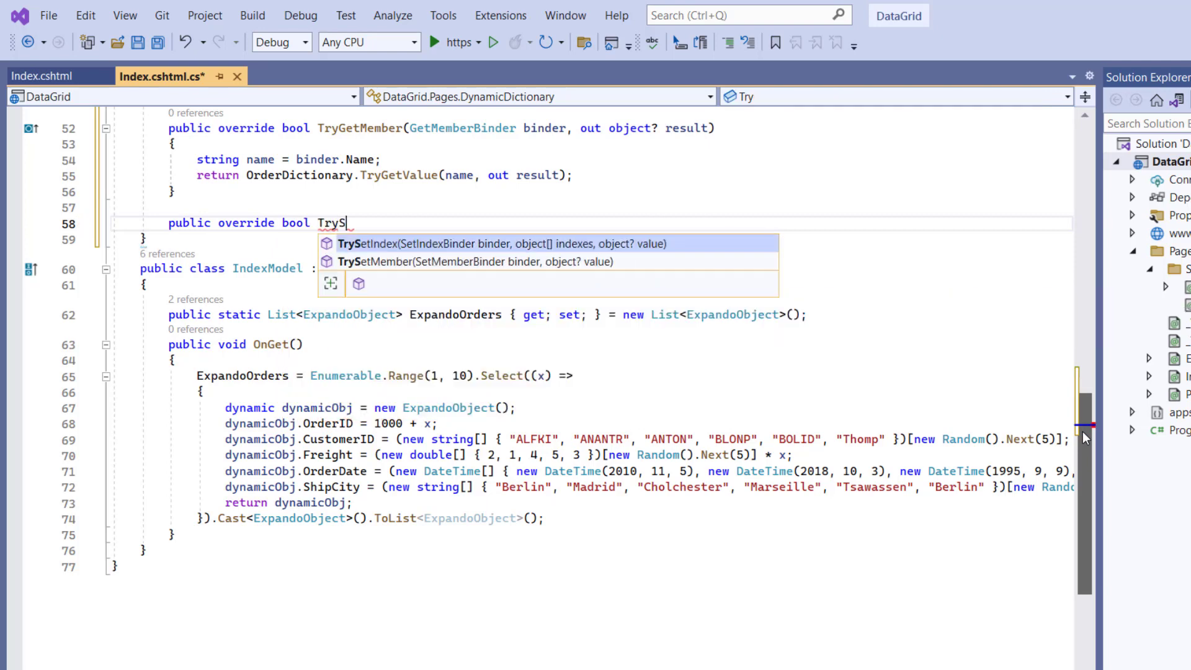
- Write TrySetMember storing value in OrderDictionary under binder.Name and returning true
text(etMember(SetMemberBinder binder, object? value)
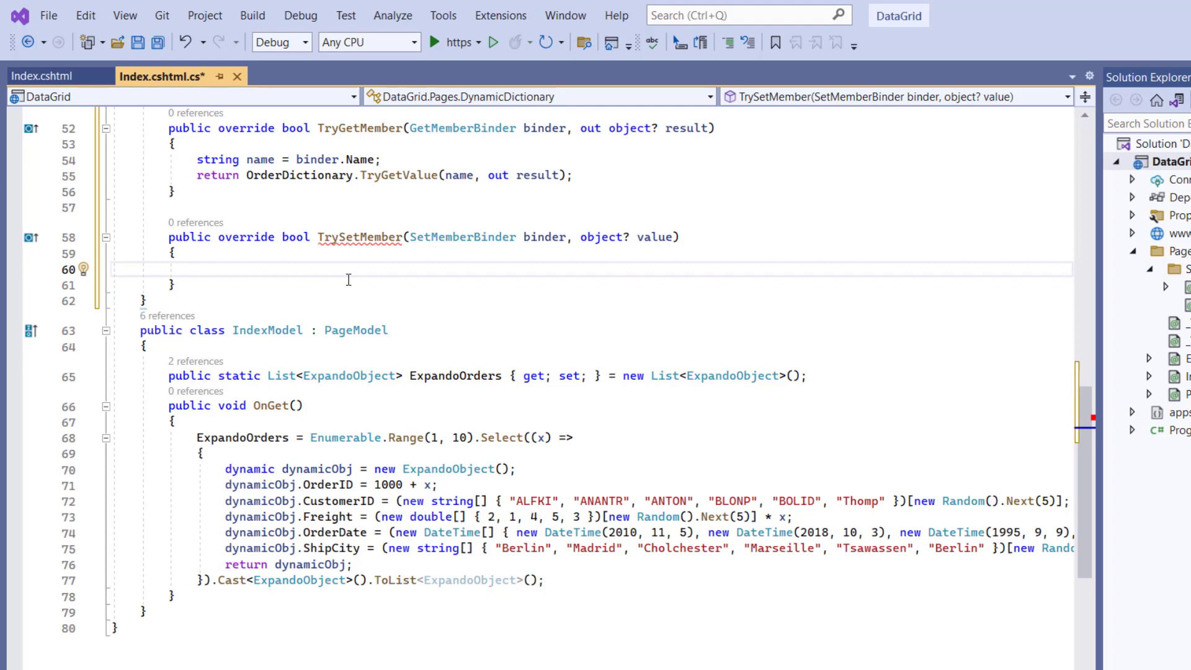
text(OrderDictionary.Remove(binder.Name);)
text(OrderDictionary[binder.Name] =)
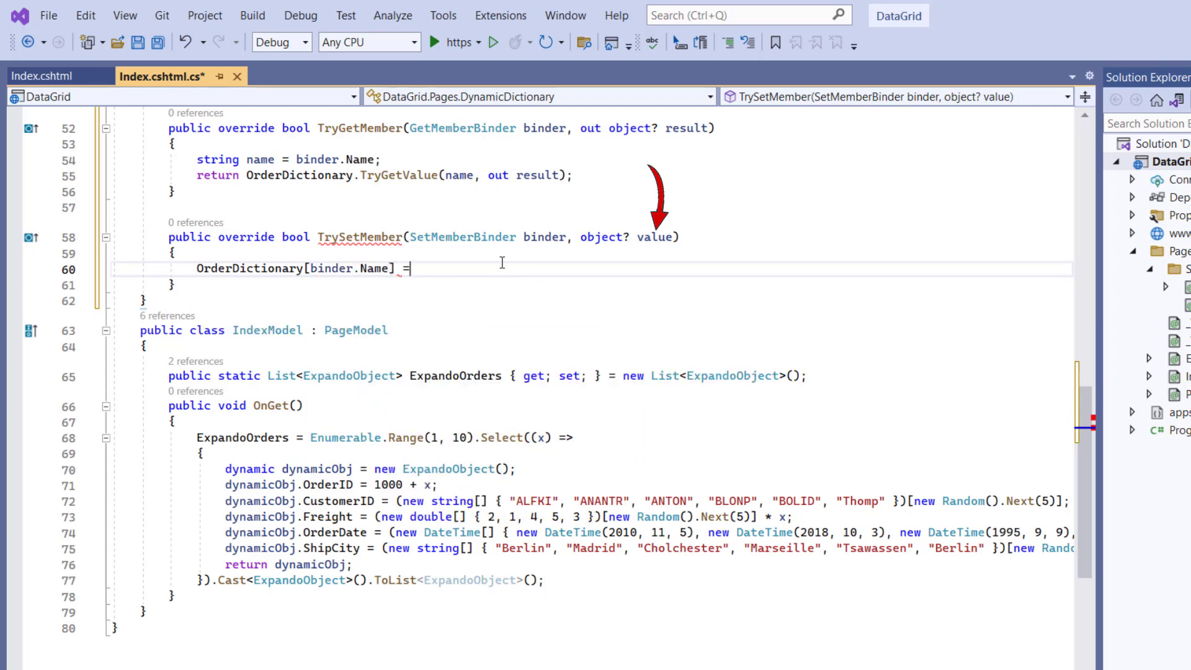
text(value; return true;)
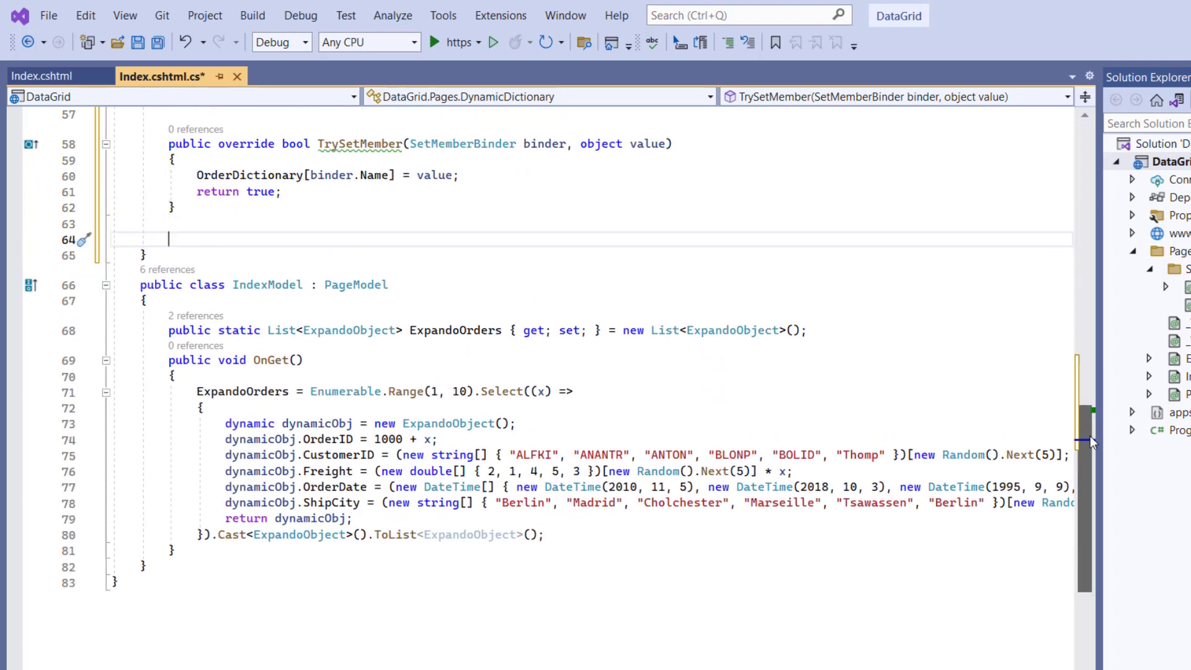
- Add a GetDynamicMemberNames override returning OrderDictionary.Keys
text(public override IEnumerable<string> GetDynamicM)
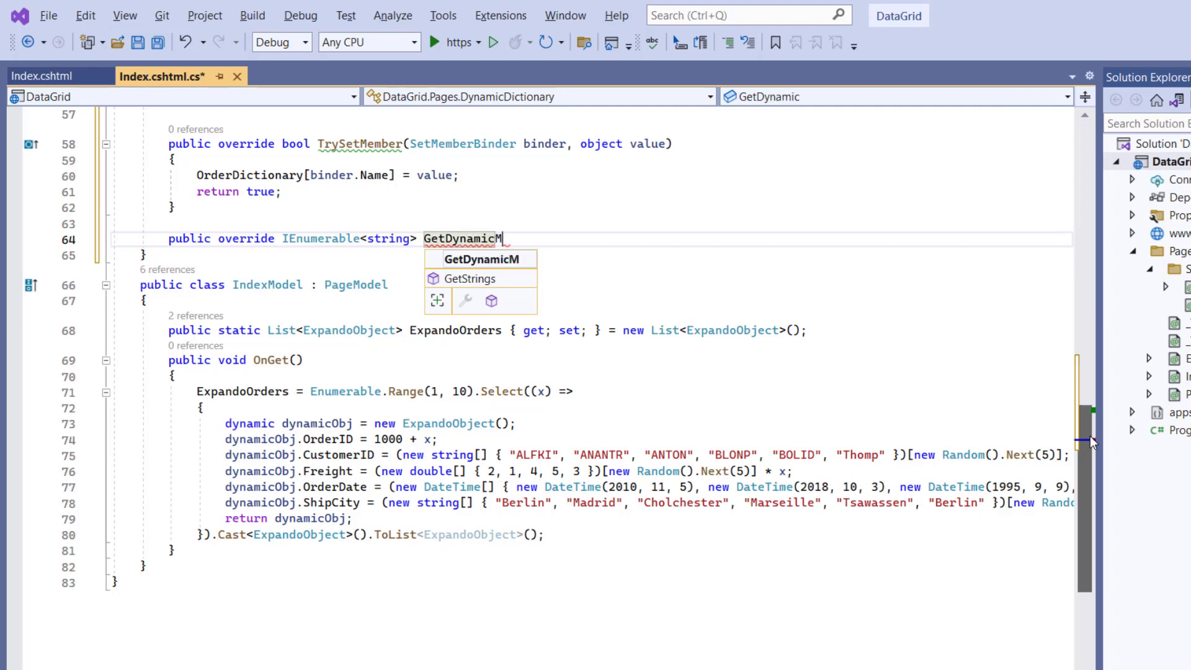
text(ember)
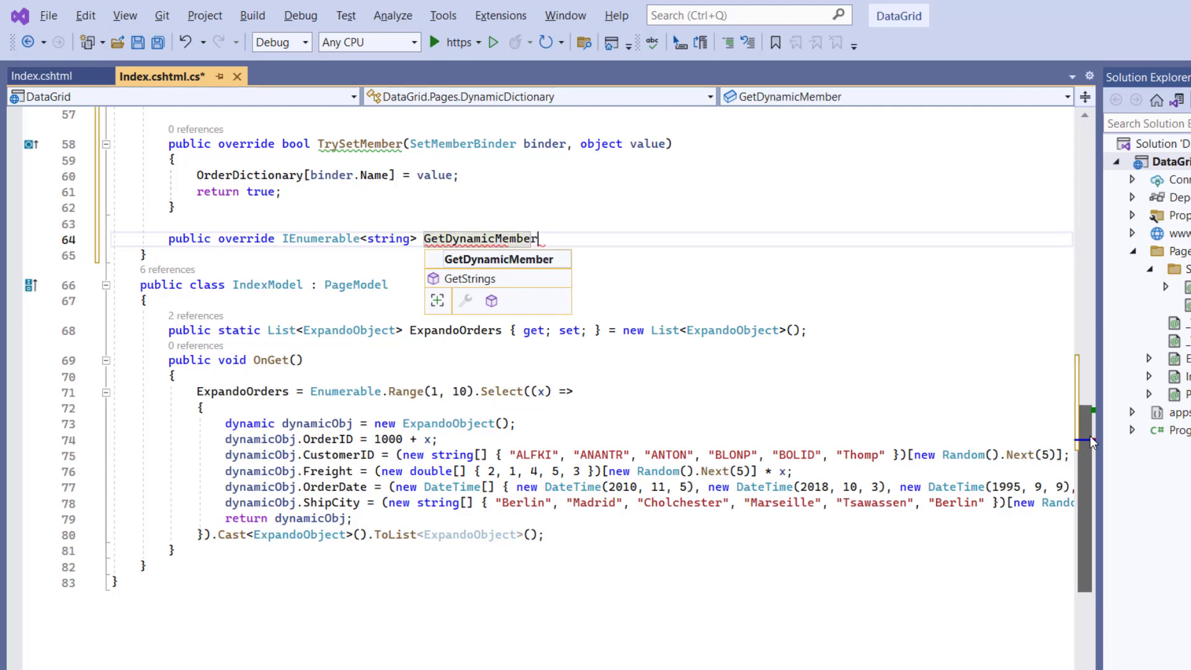
text(Names() {)
text(return OrderDictionary.Keys;)
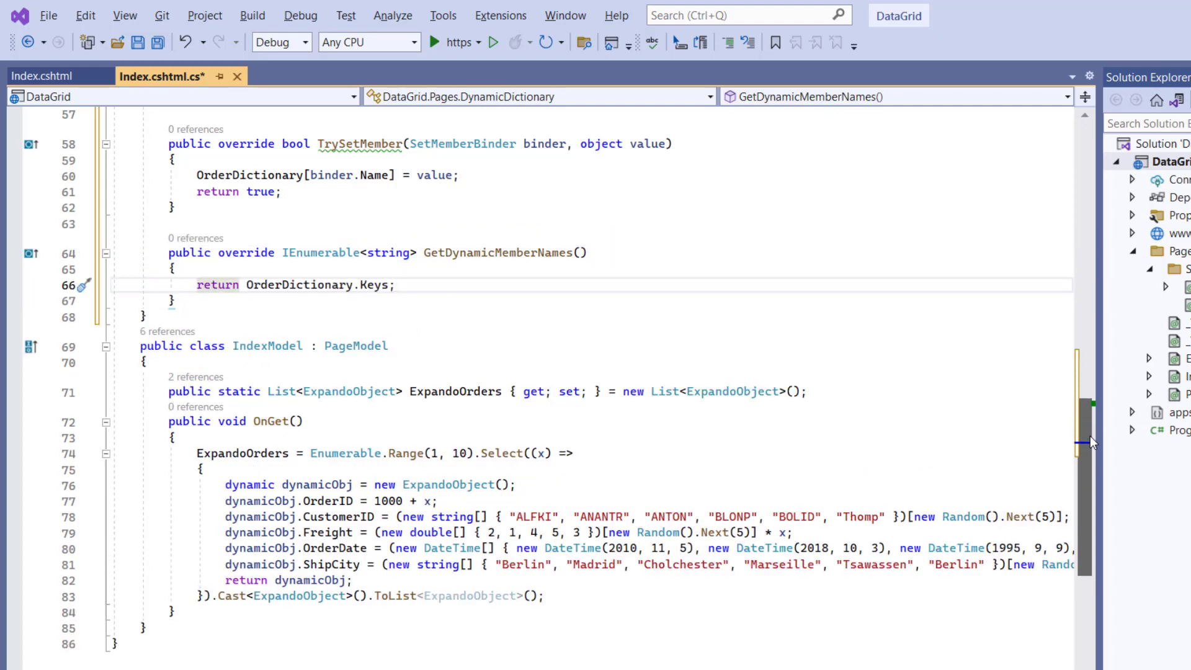
scroll(down, 3)
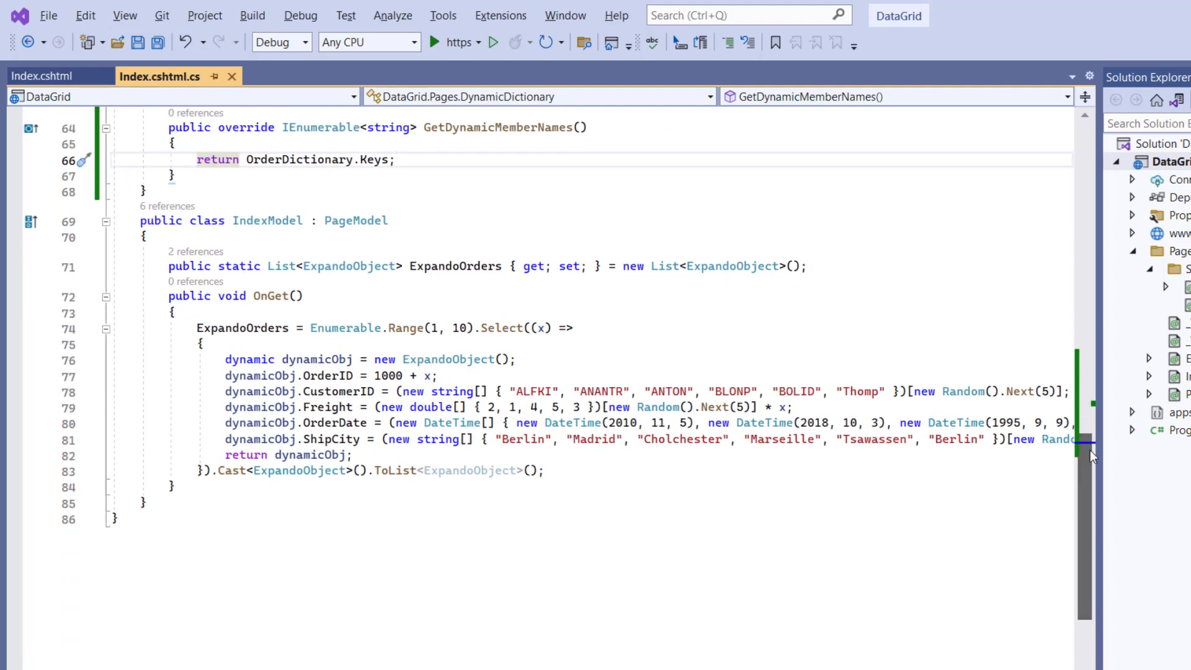
- Rename ExpandoOrders to DynamicOrders and switch its element type to DynamicDictionary
click(432, 265)
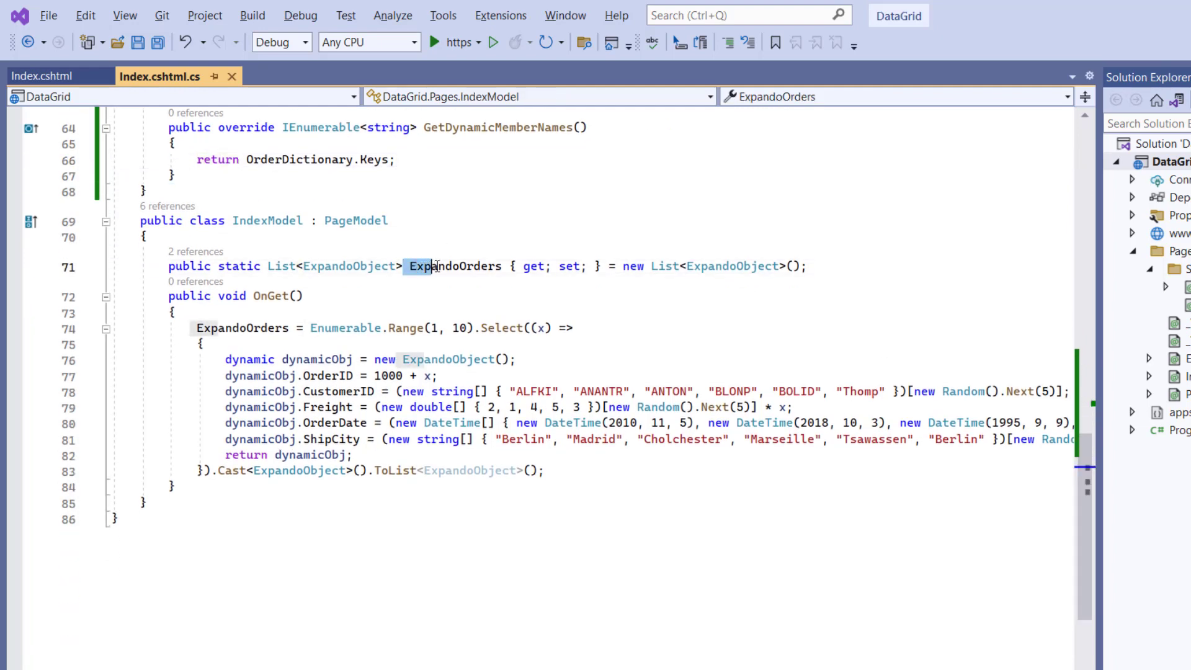
text(DyOrders)
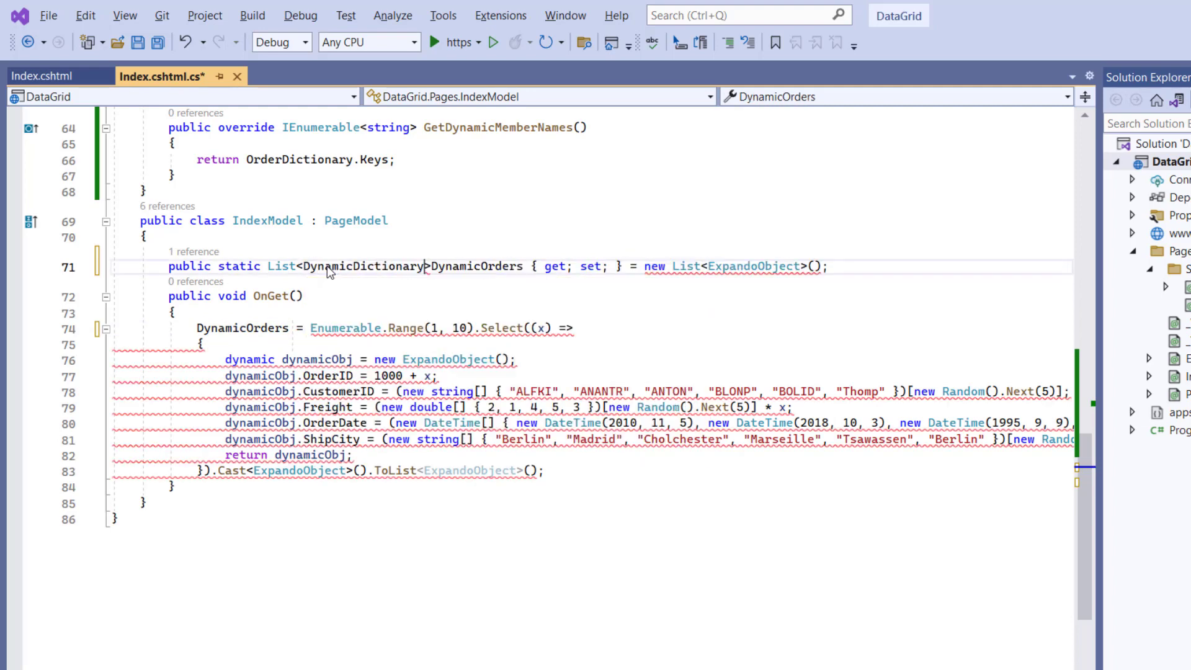
double_click(751, 266)
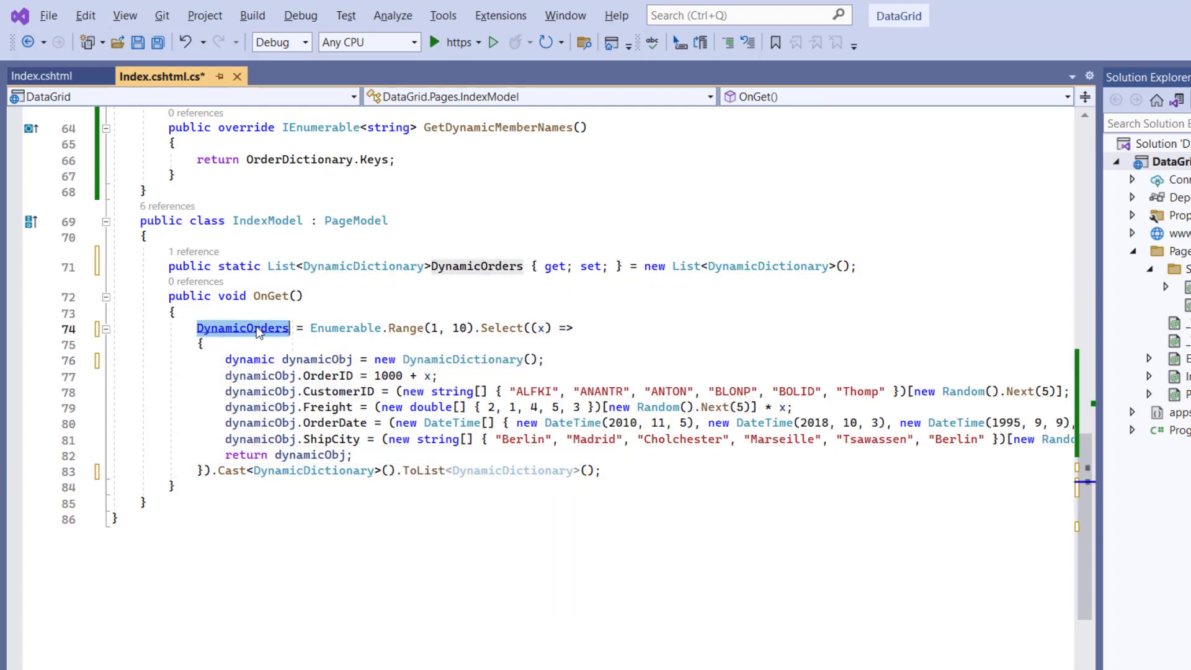
- Bind the grid dataSource to IndexModel.DynamicOrders and run the app in the browser
click(44, 76)
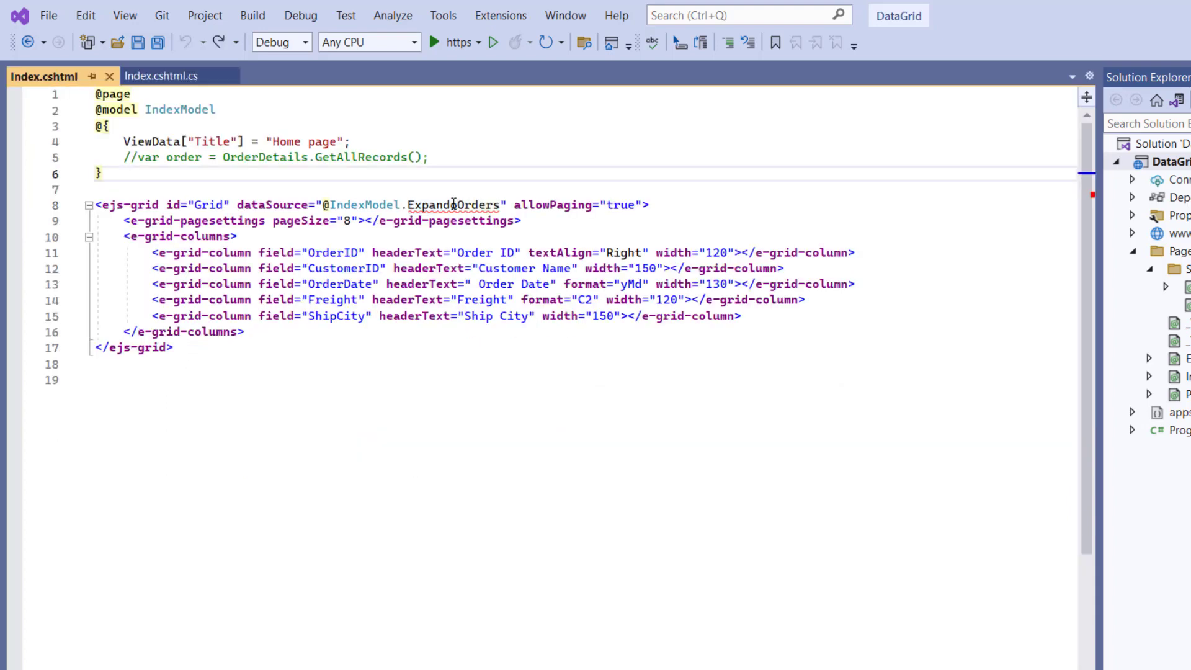
double_click(452, 204)
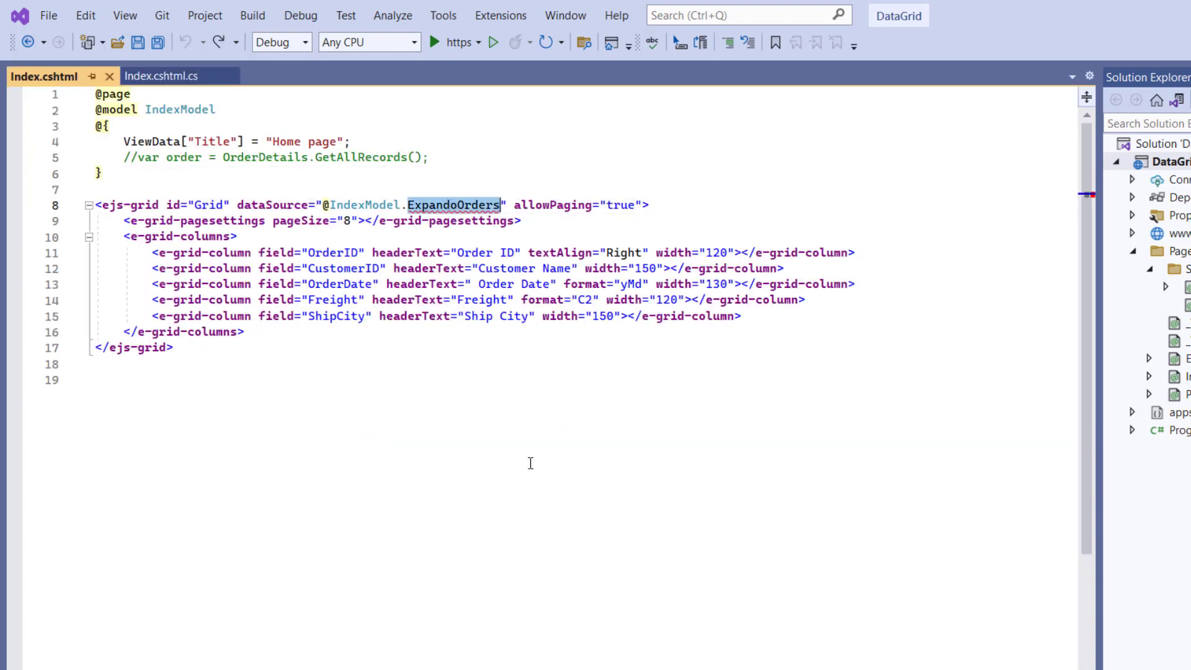
text(DynamicOrders)
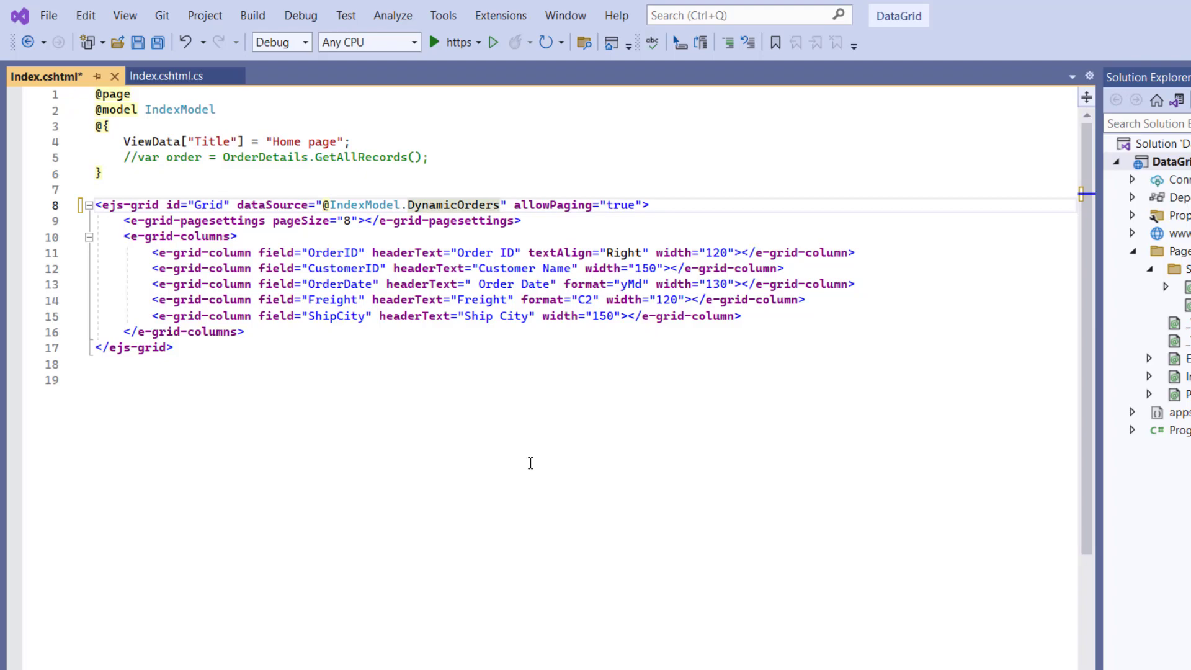
click(437, 42)
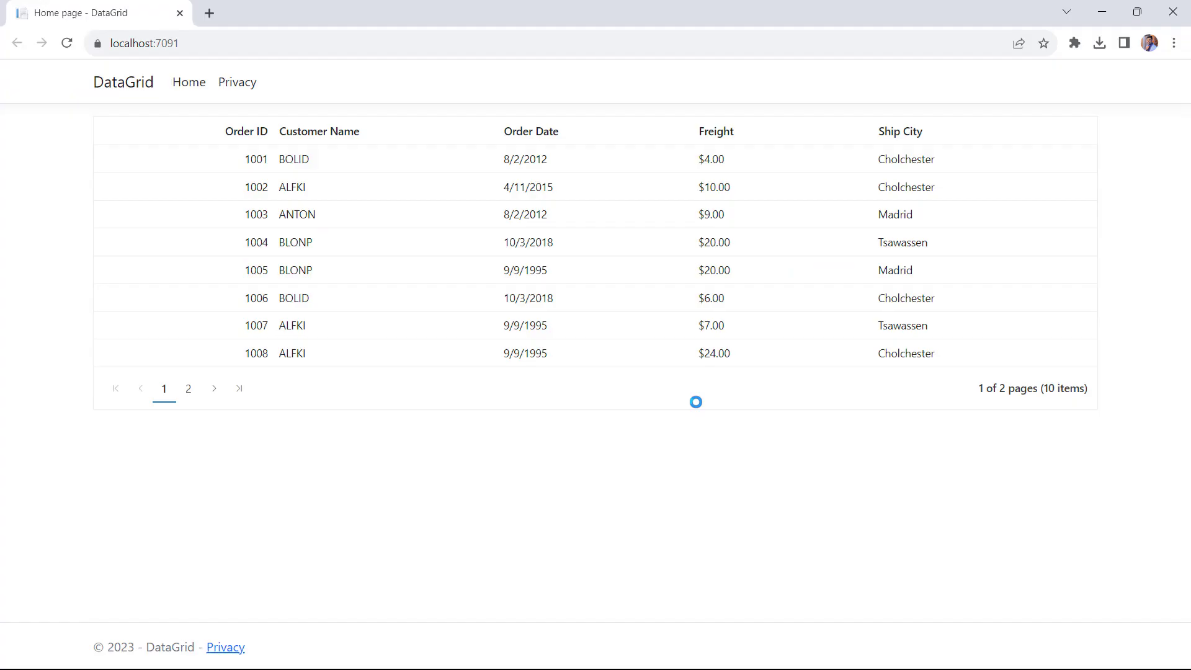